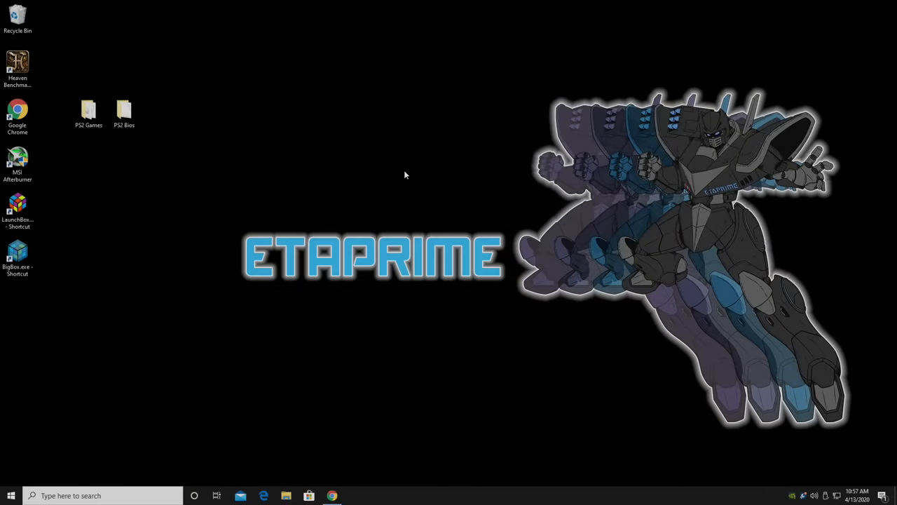
Open the PS2 Games folder, select the Devil May Cry disc image, then close the folder.
double_click(89, 112)
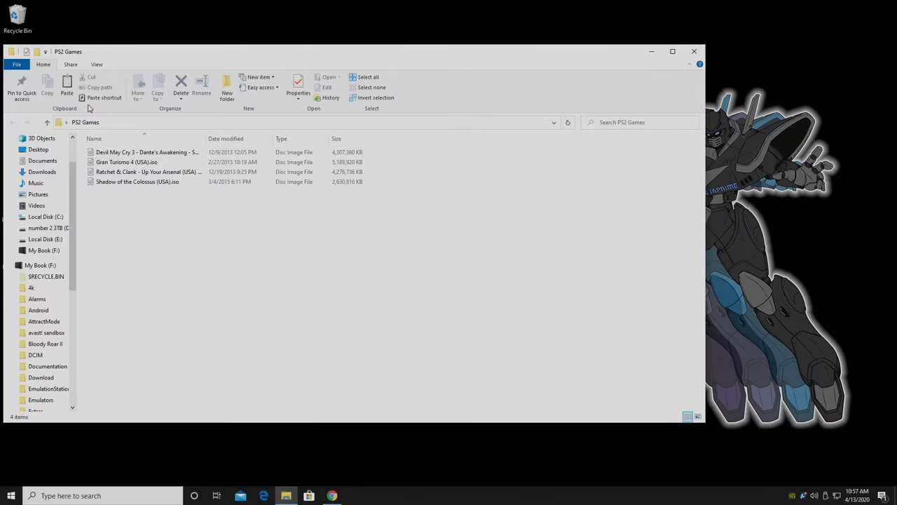
drag(351, 51, 463, 48)
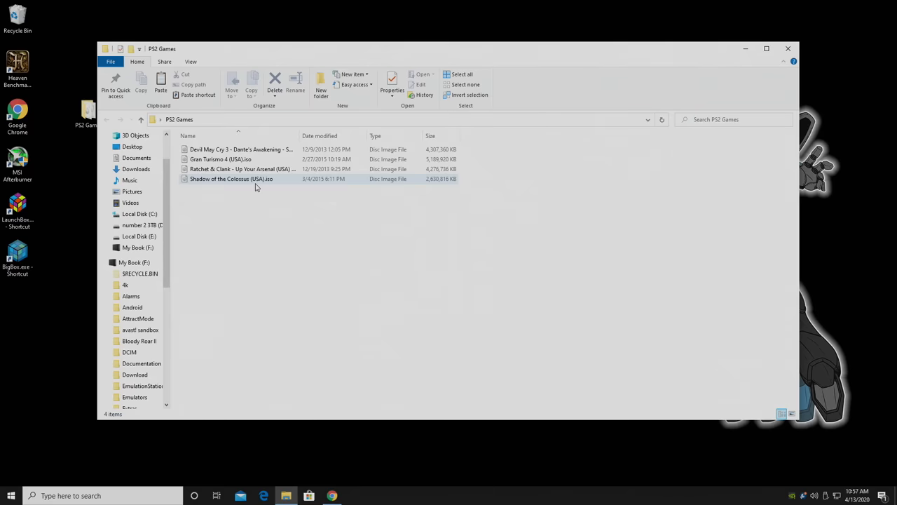
mouse_move(232, 178)
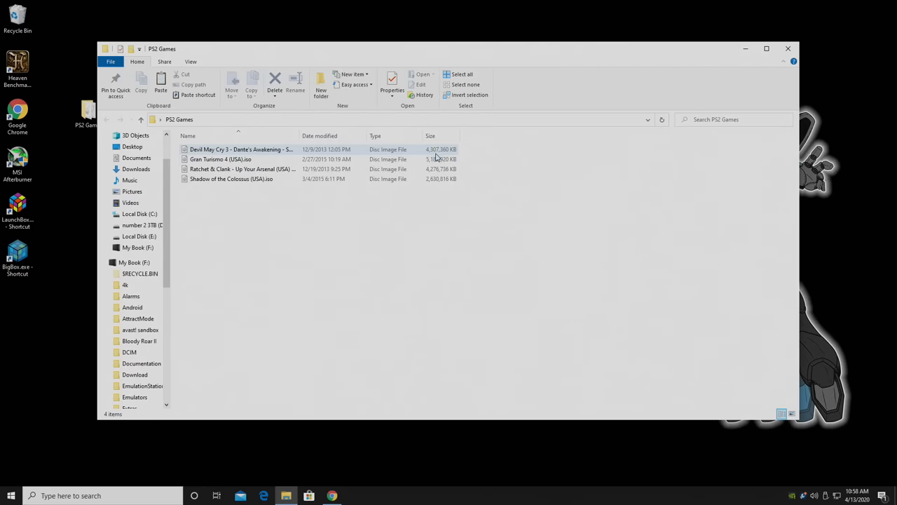
click(220, 159)
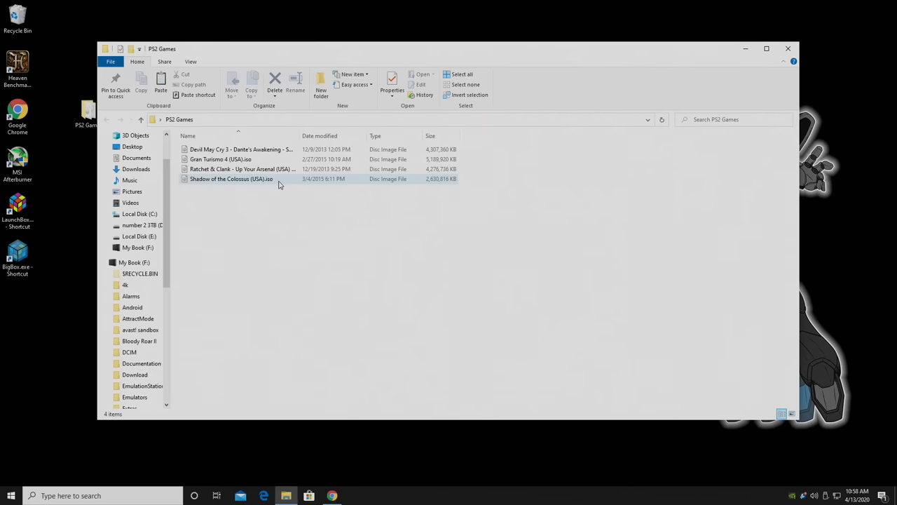
mouse_move(390, 184)
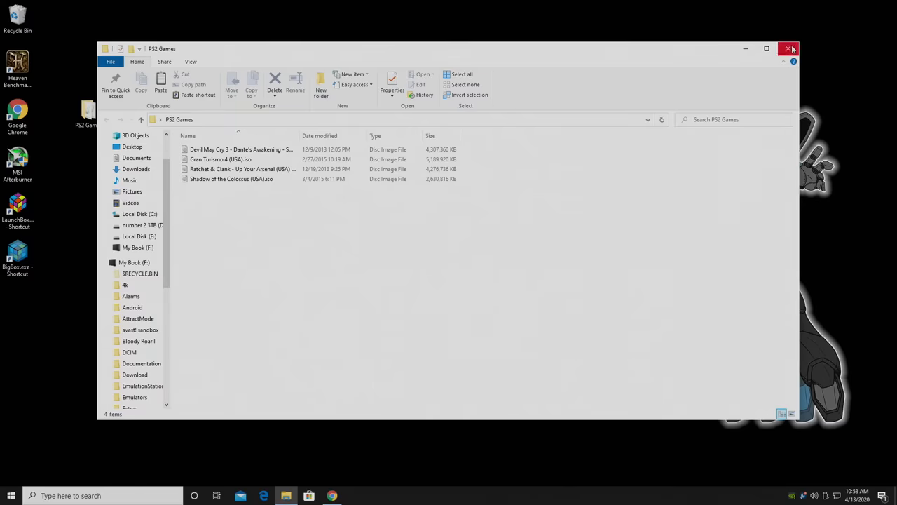
click(791, 48)
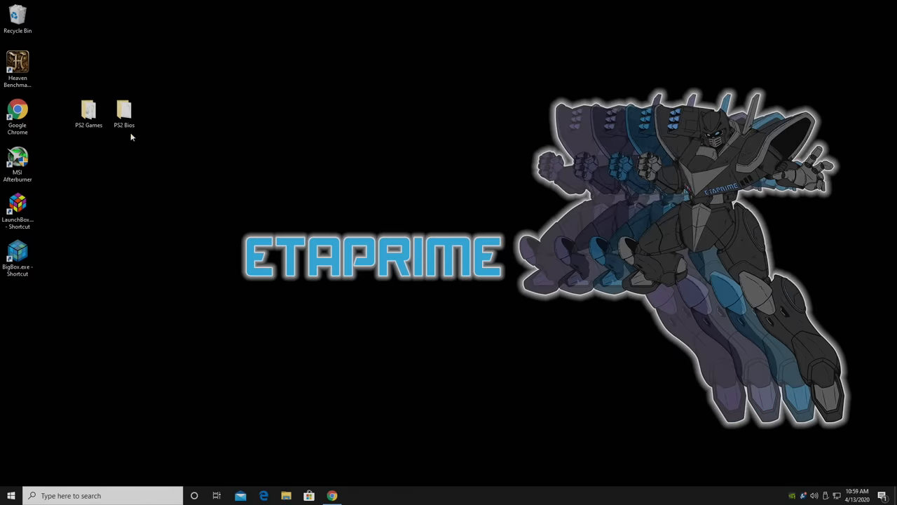
Open the PS2 Bios folder and select scph10000.bin.
double_click(124, 112)
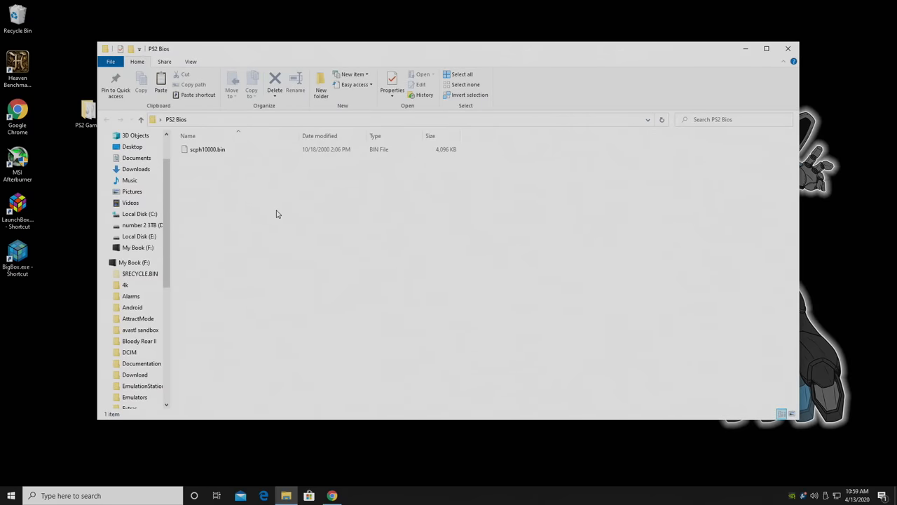
mouse_move(206, 159)
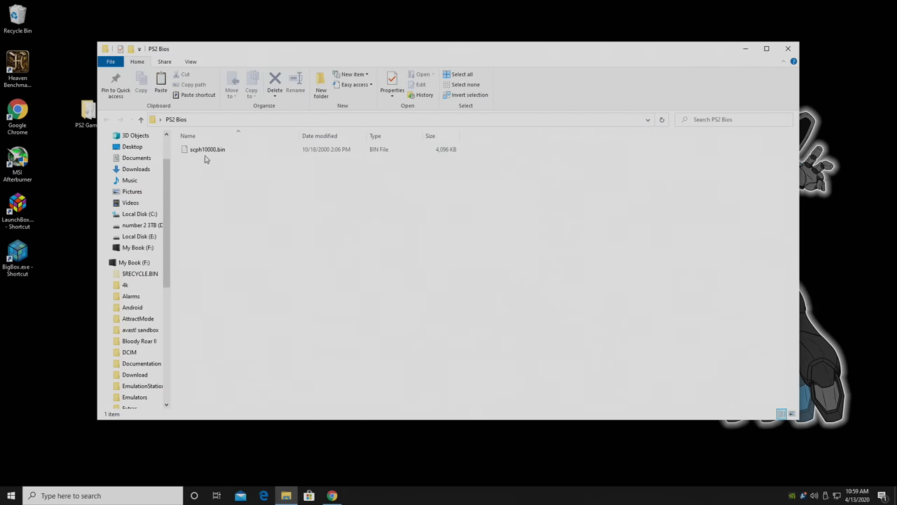
mouse_move(198, 160)
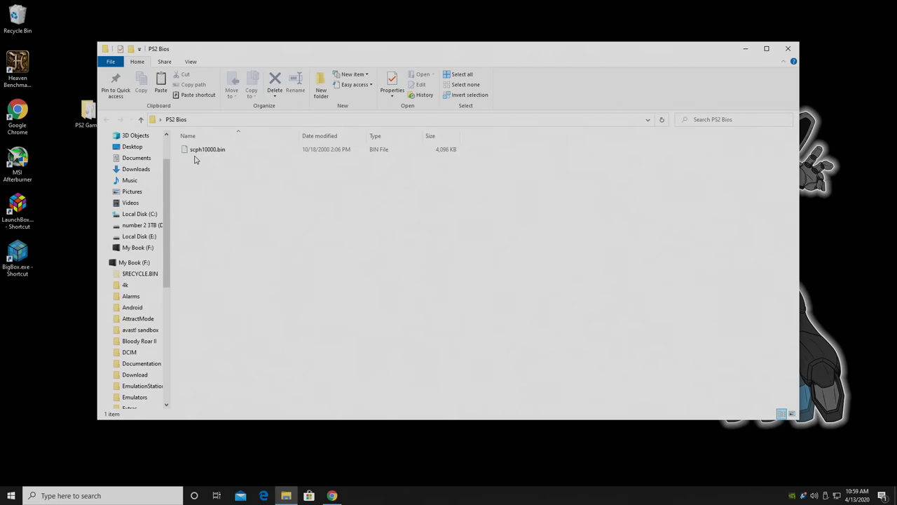
click(208, 149)
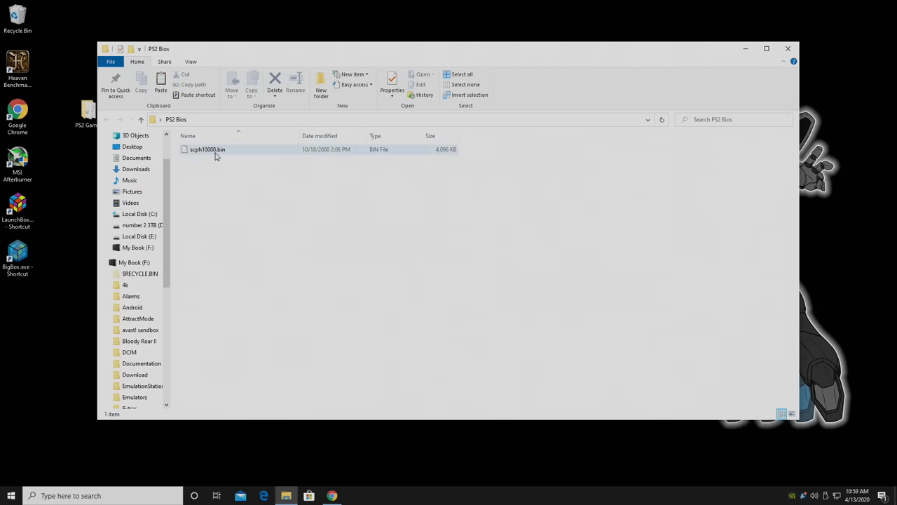
click(208, 149)
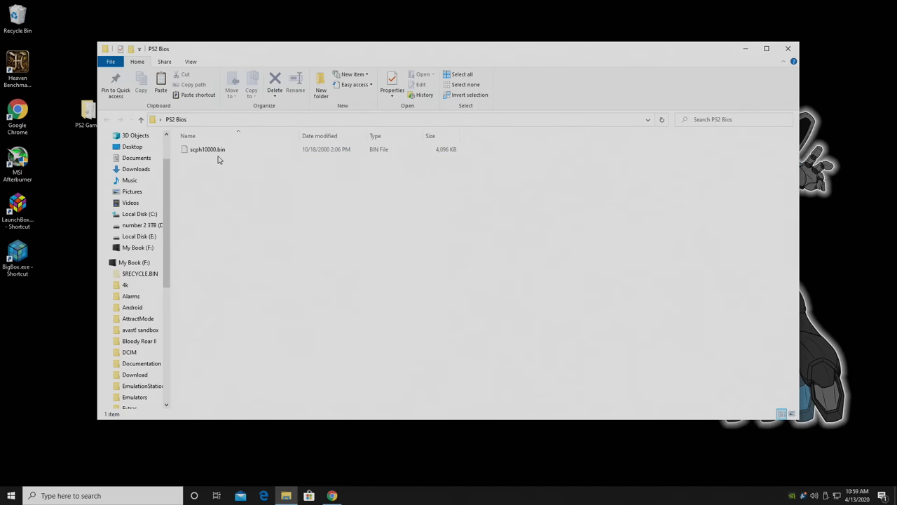
mouse_move(696, 62)
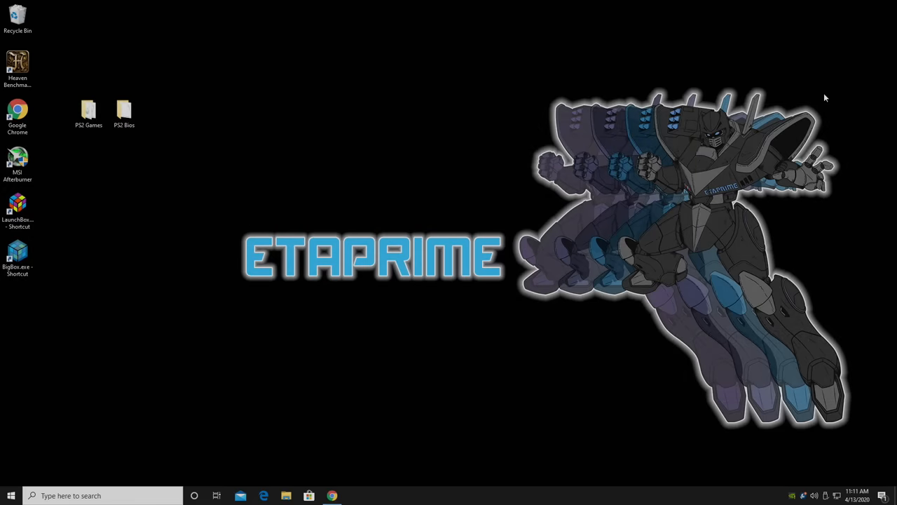
Download the newest Windows PCSX2 development build from Orphis, then minimize Chrome.
click(332, 496)
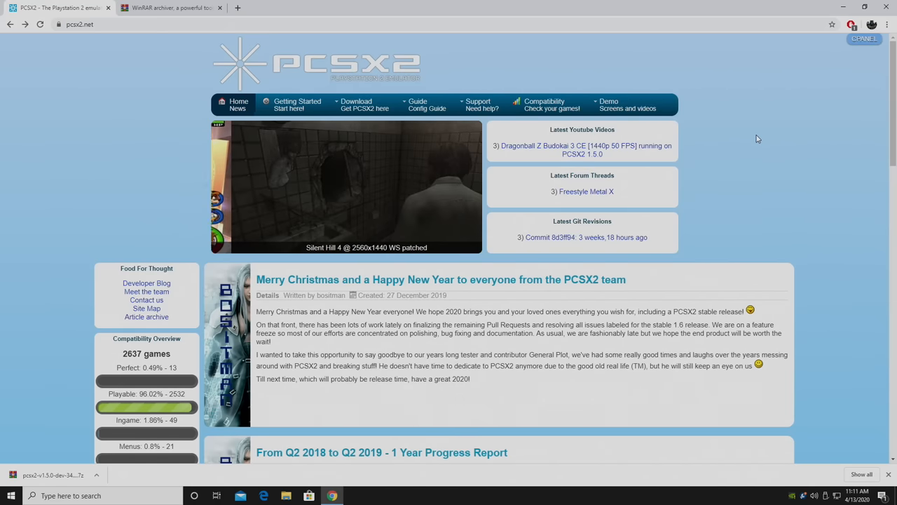
click(359, 105)
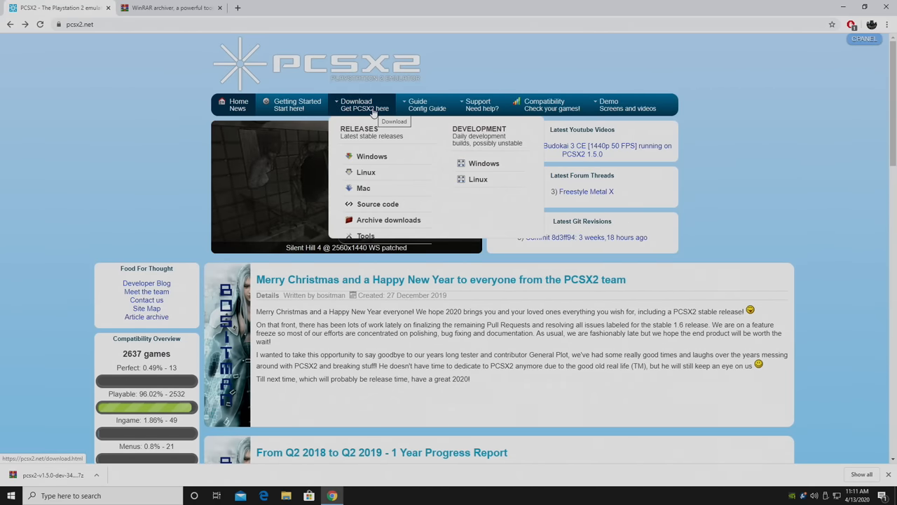
mouse_move(371, 155)
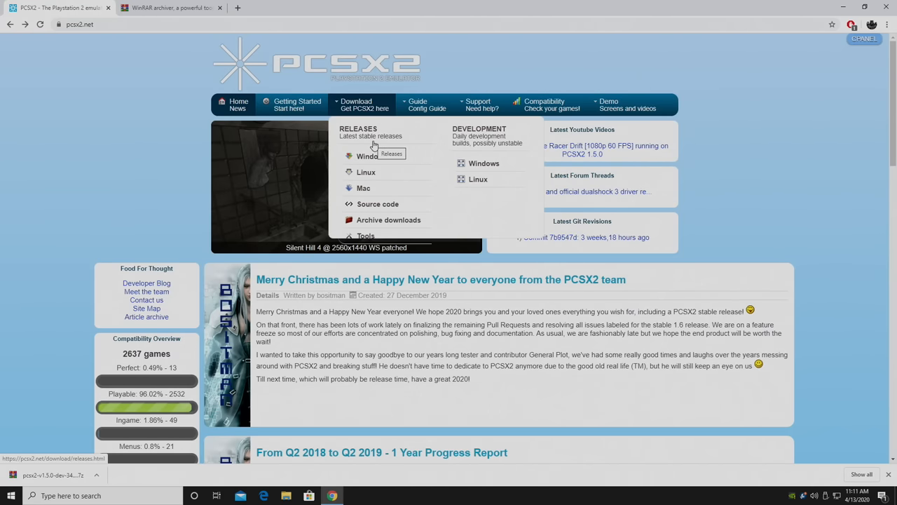
mouse_move(490, 136)
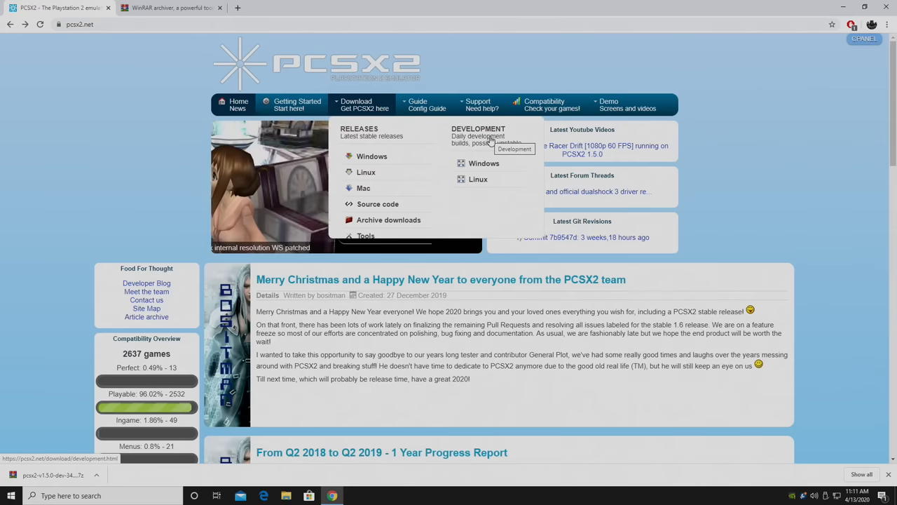
mouse_move(483, 163)
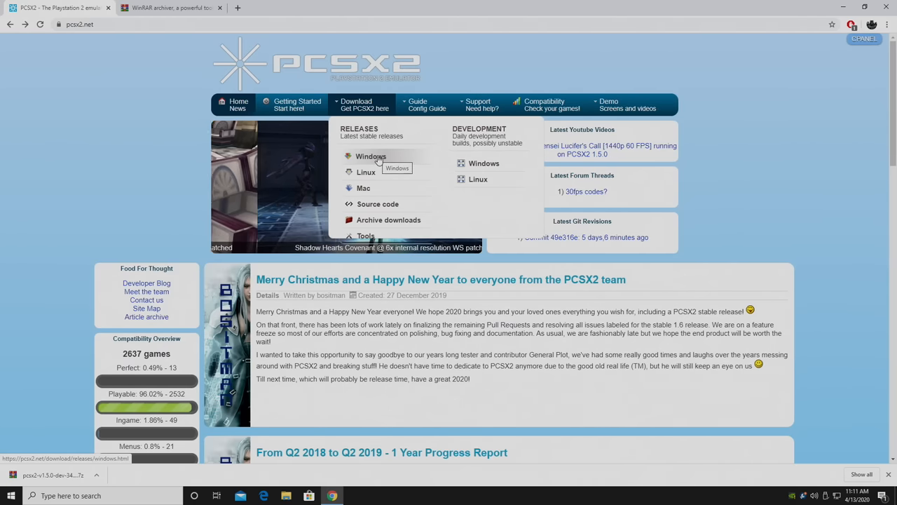
mouse_move(483, 162)
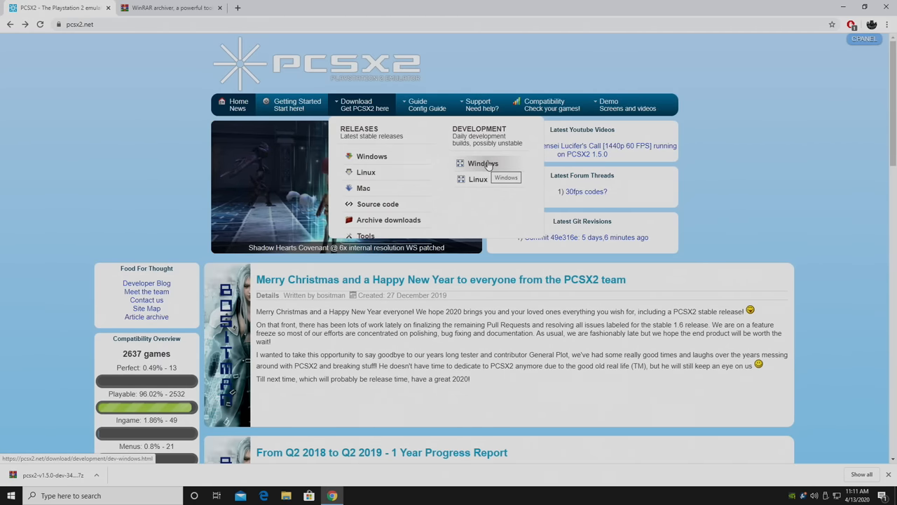
click(483, 163)
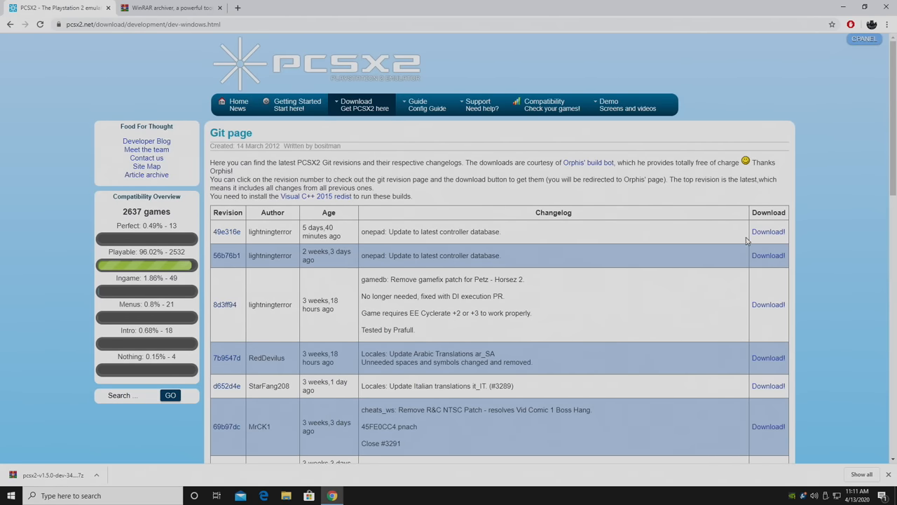
mouse_move(780, 243)
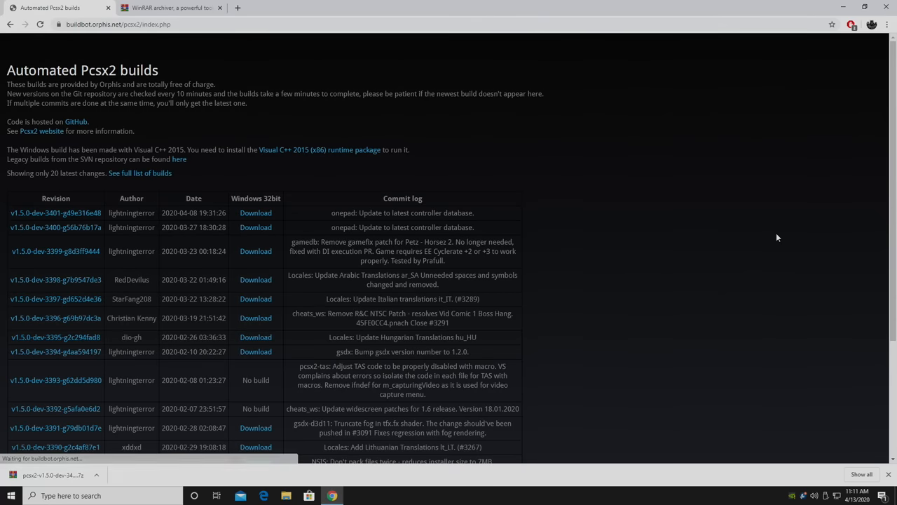
mouse_move(256, 213)
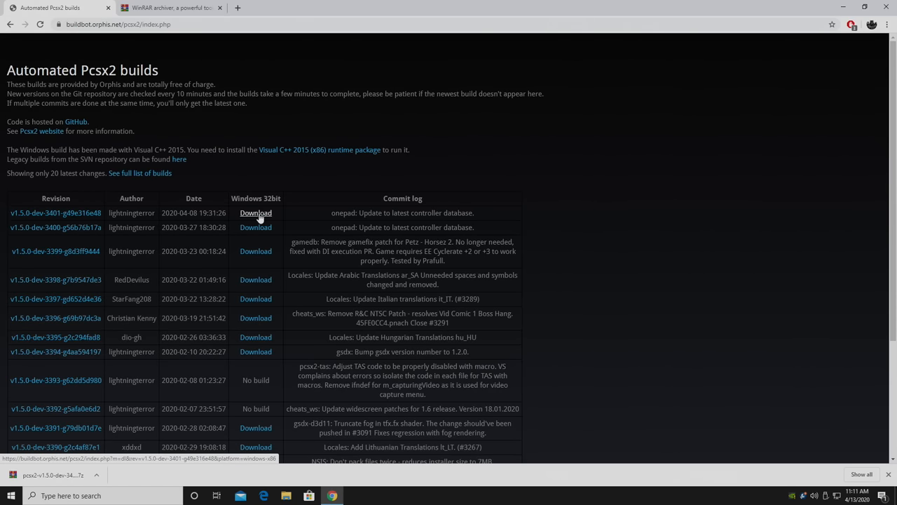
click(256, 212)
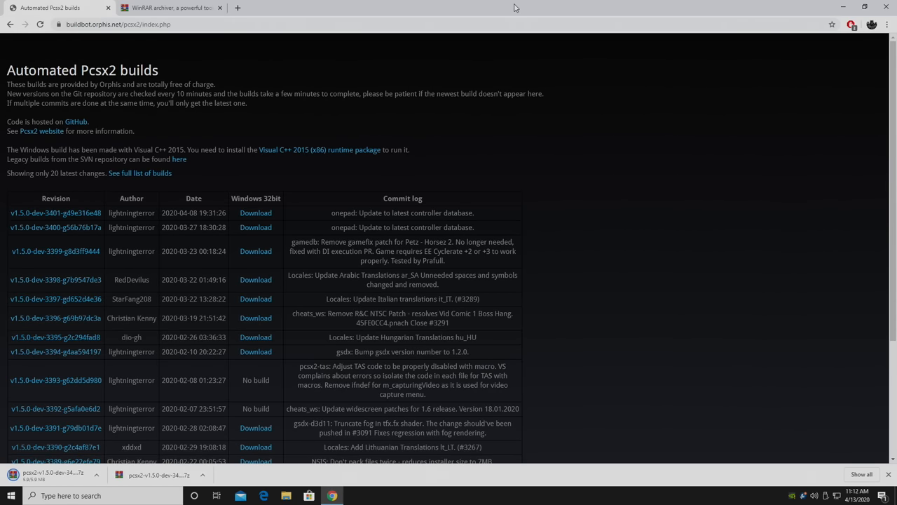
click(168, 7)
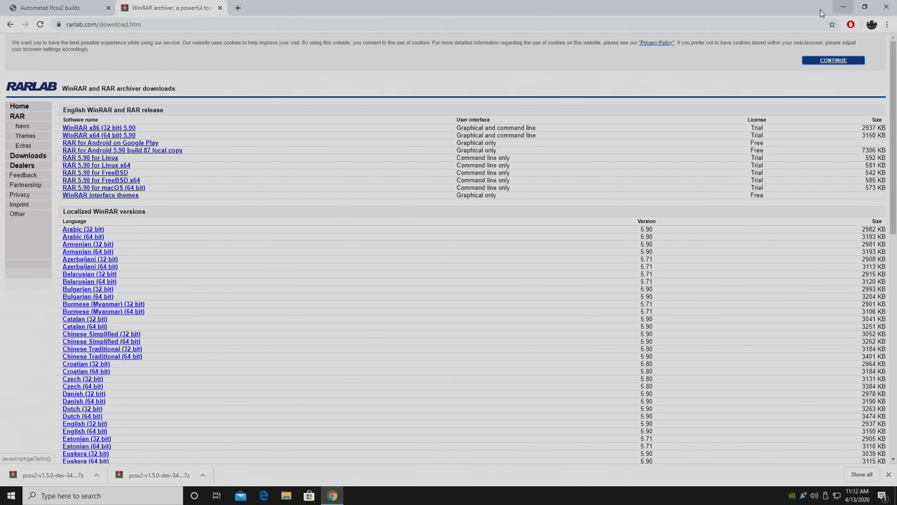
click(864, 5)
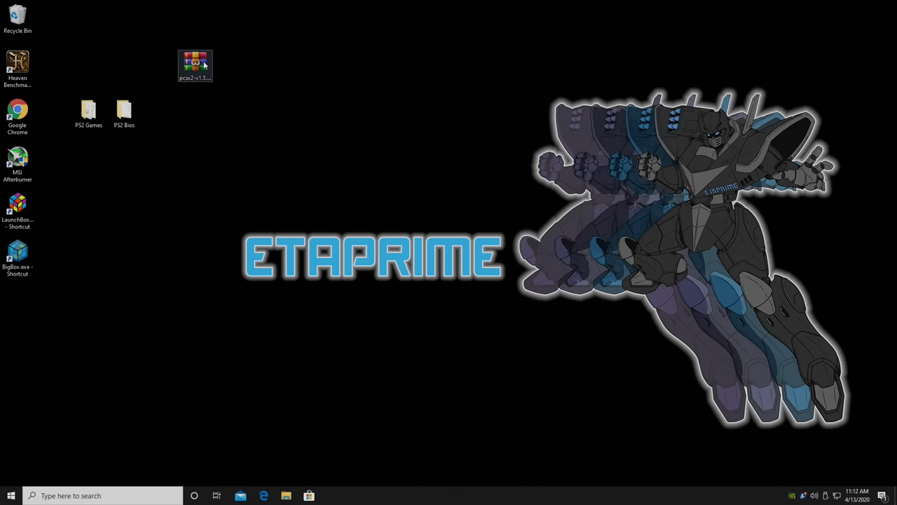
Extract the PCSX2 archive and drag the pcsx2-v1.5.0-dev-3401 folder to mid-desktop.
right_click(195, 65)
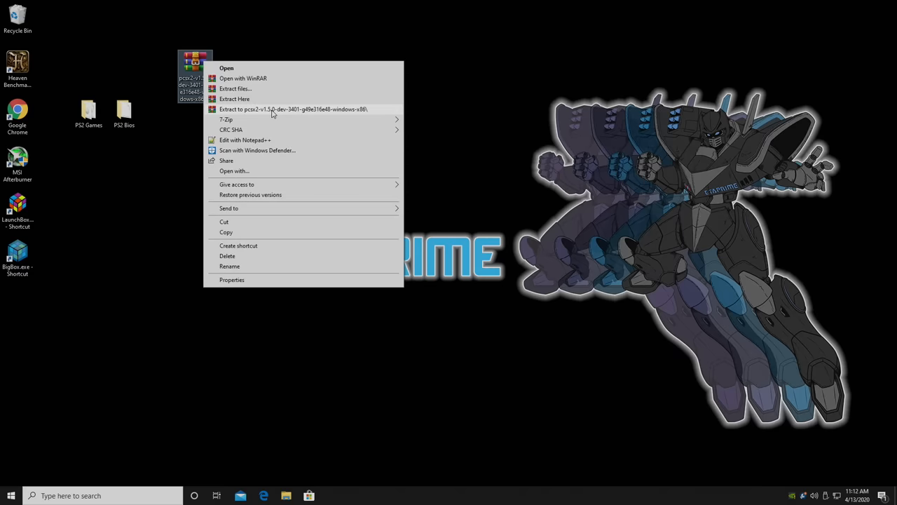
click(235, 98)
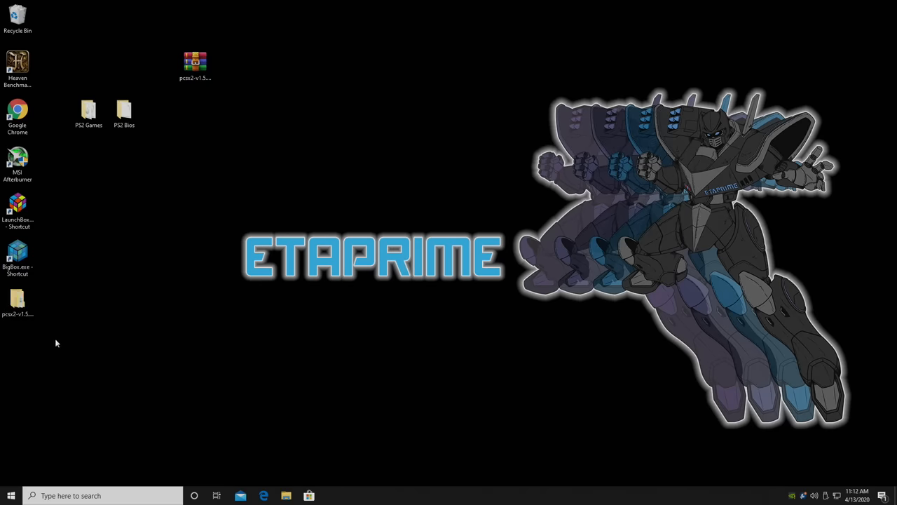
drag(17, 298, 373, 172)
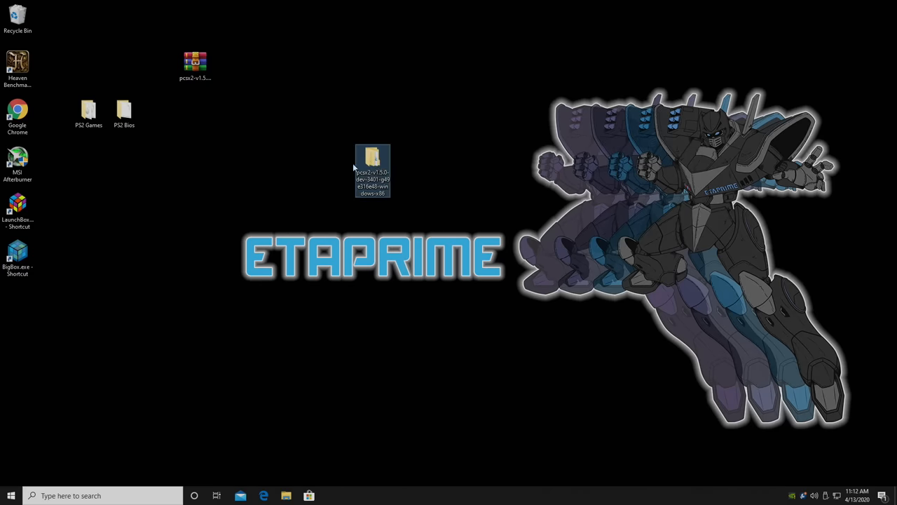
Create a folder named 'bios' inside the PCSX2 program folder and open it.
double_click(372, 157)
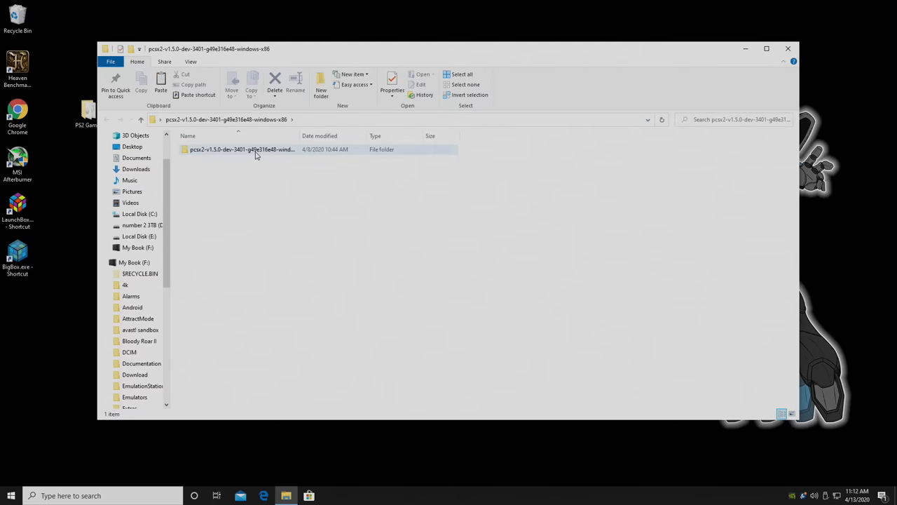
double_click(241, 148)
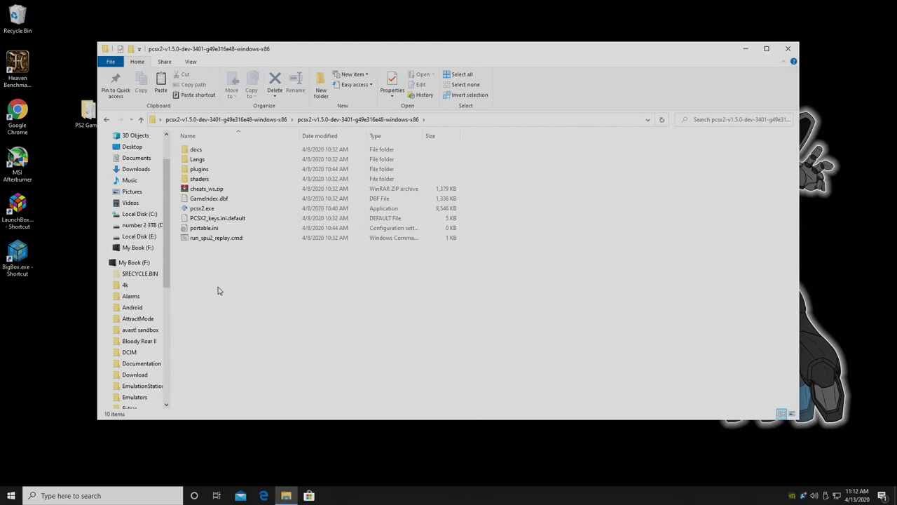
right_click(219, 291)
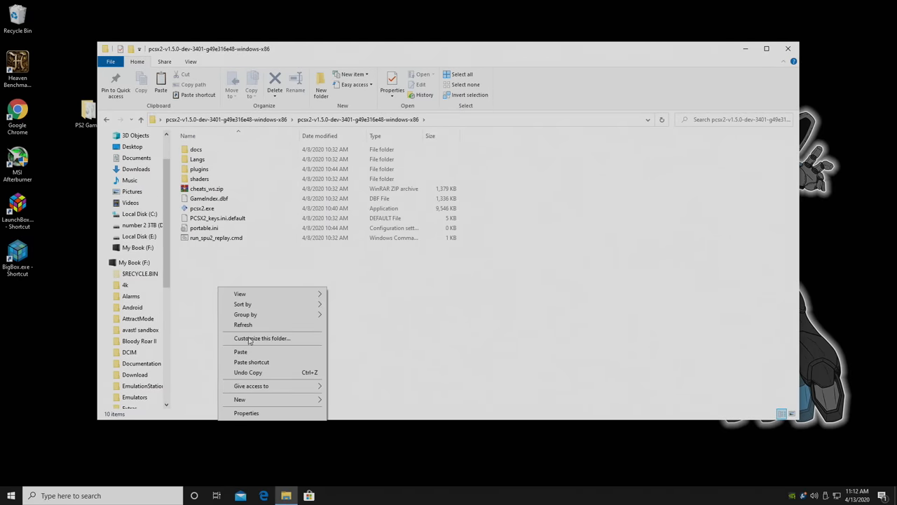
click(240, 399)
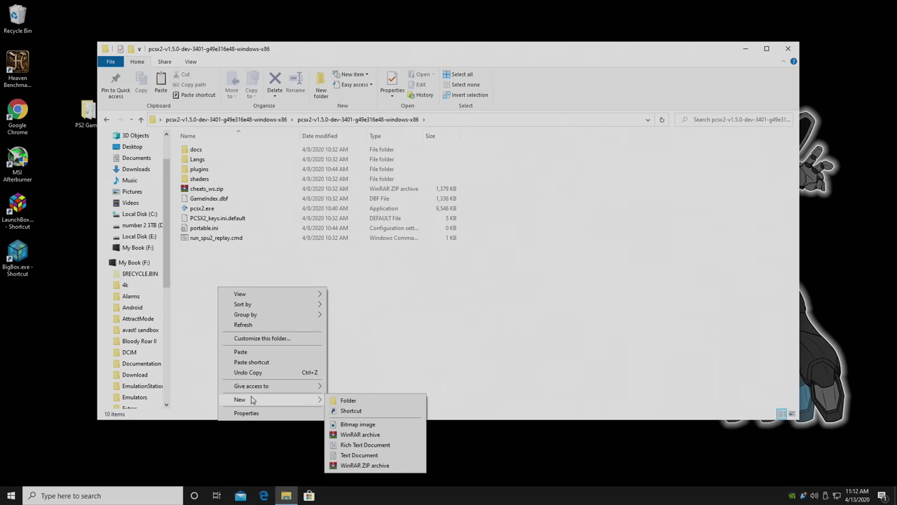
click(349, 400)
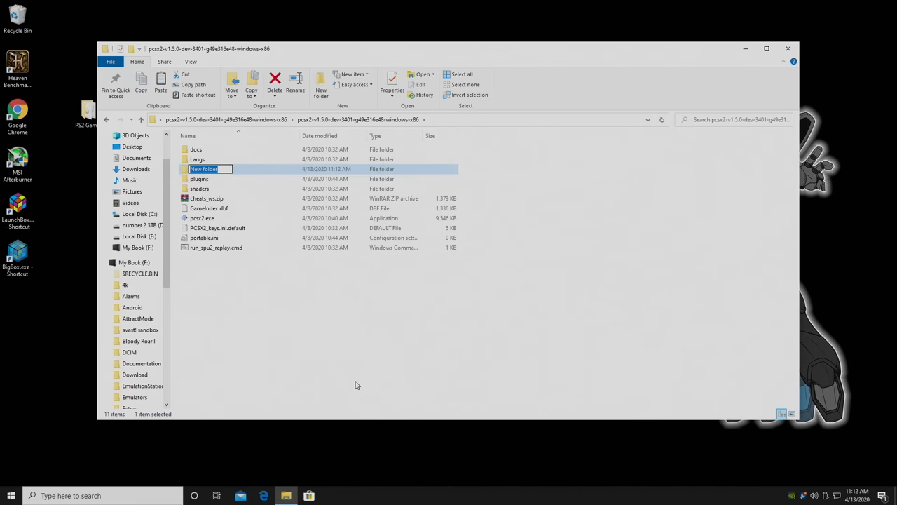
text(bios)
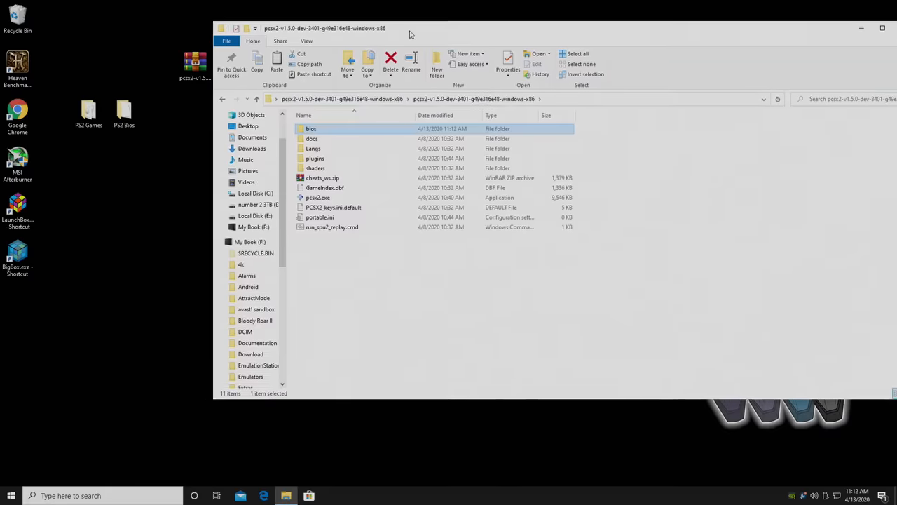
double_click(311, 128)
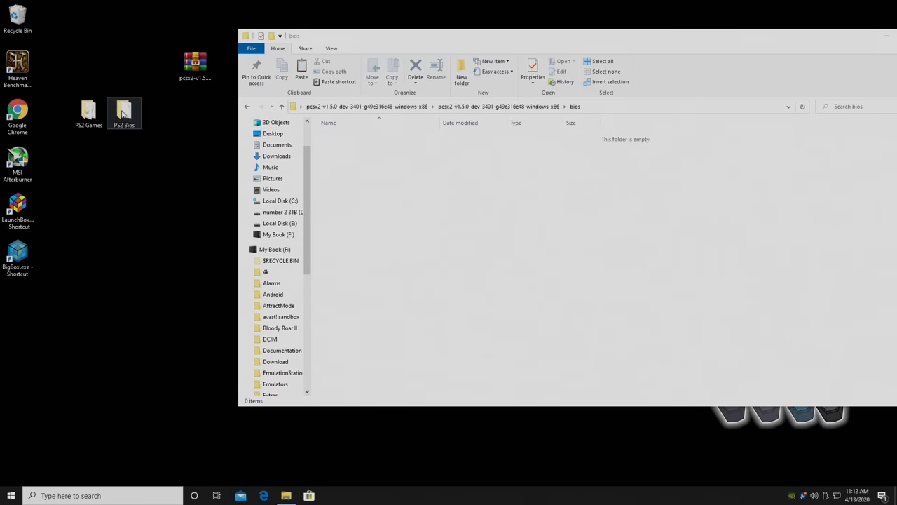
Move scph10000.bin from PS2 Bios into the bios folder, then close PS2 Bios.
double_click(124, 112)
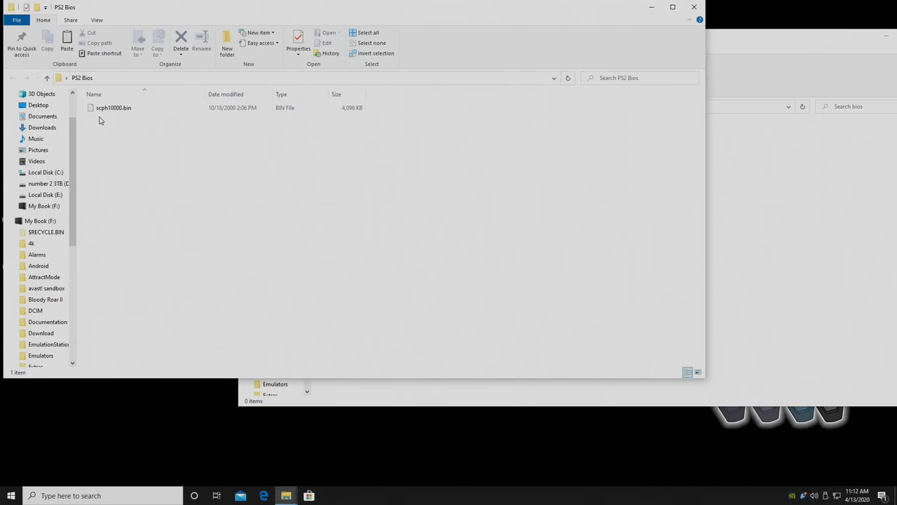
click(113, 108)
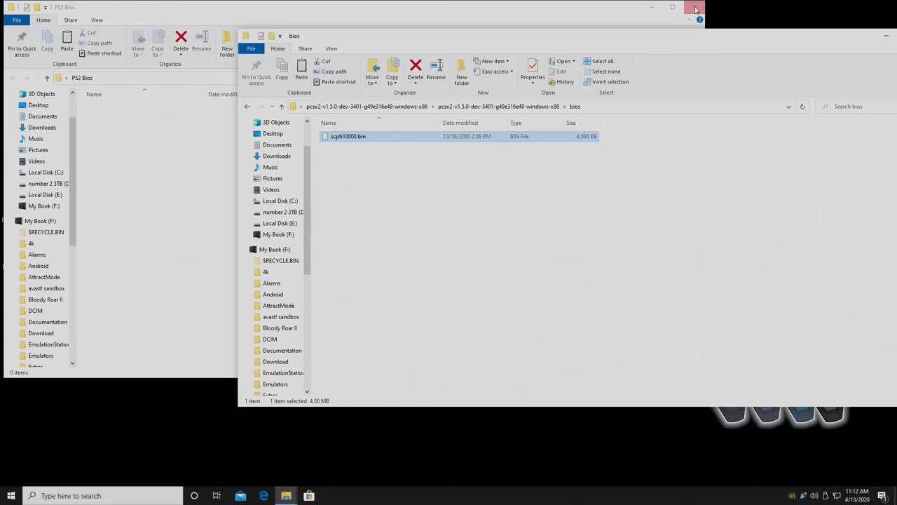
click(695, 7)
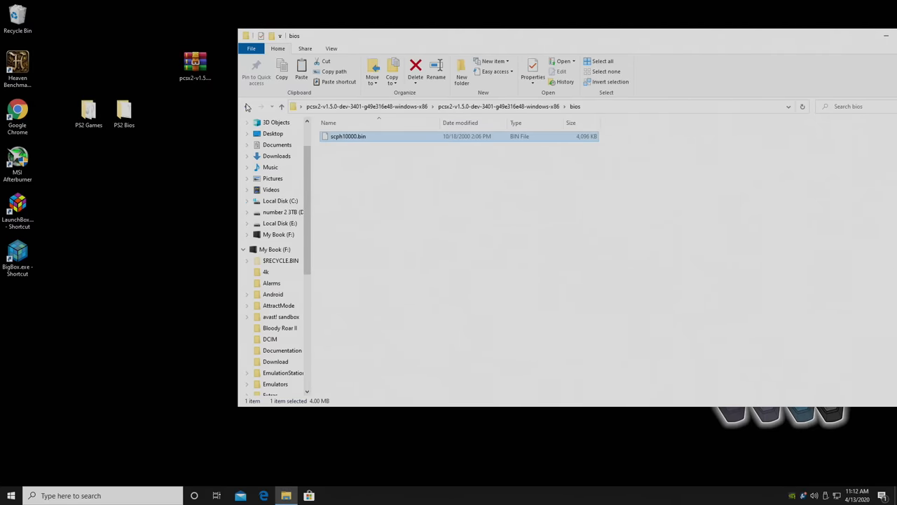
From the main PCSX2 folder, create a pcsx2.exe shortcut for the desktop.
click(247, 106)
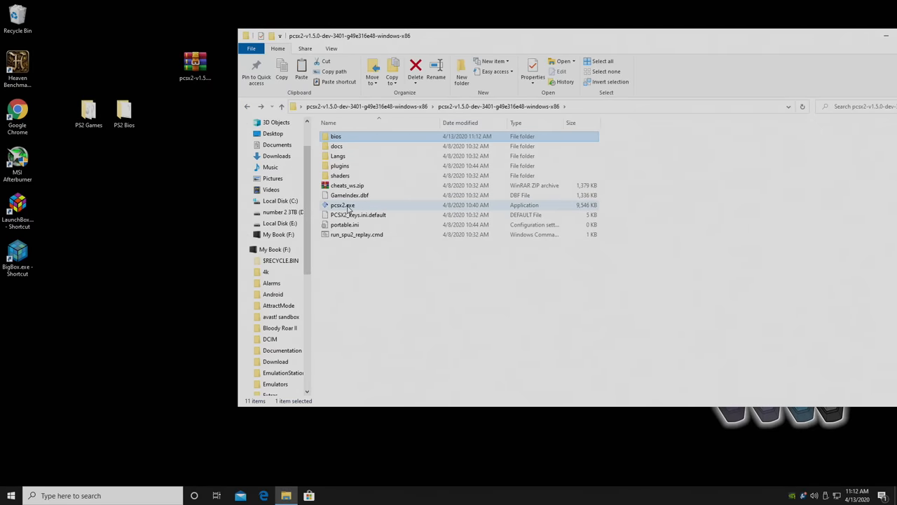
mouse_move(343, 205)
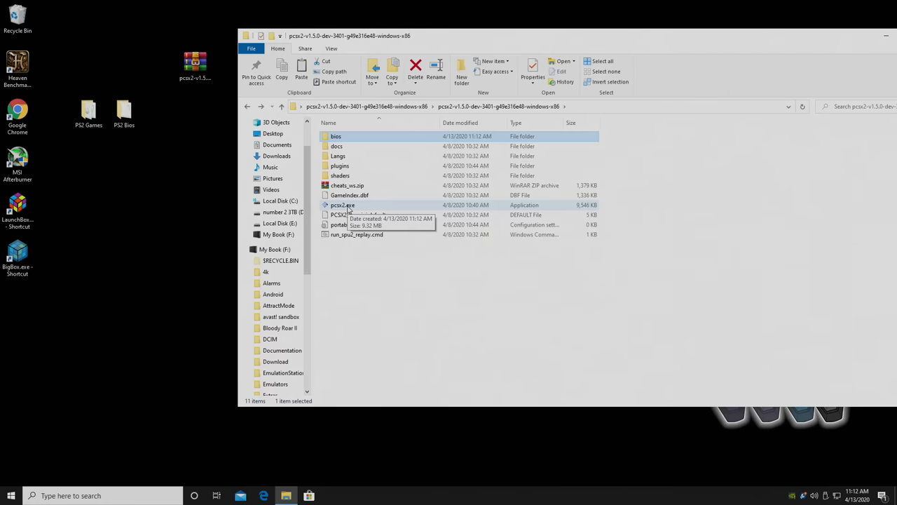
right_click(343, 205)
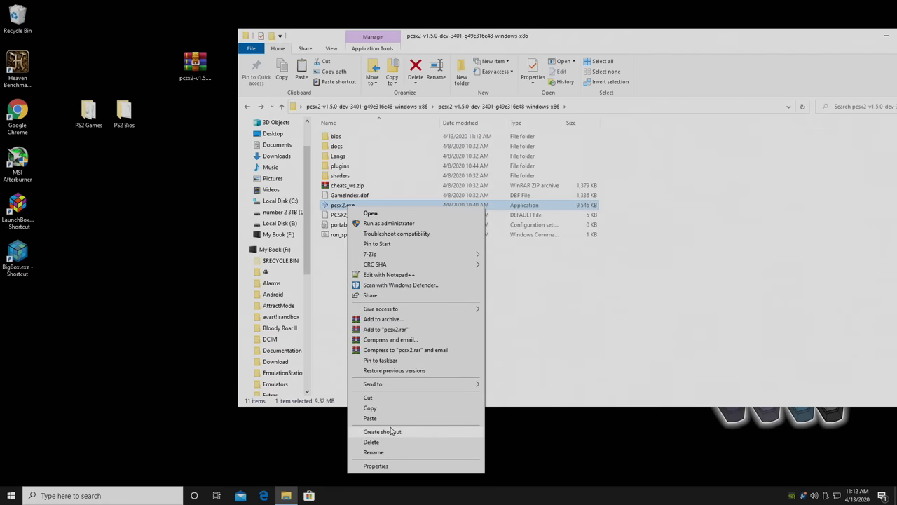
click(382, 431)
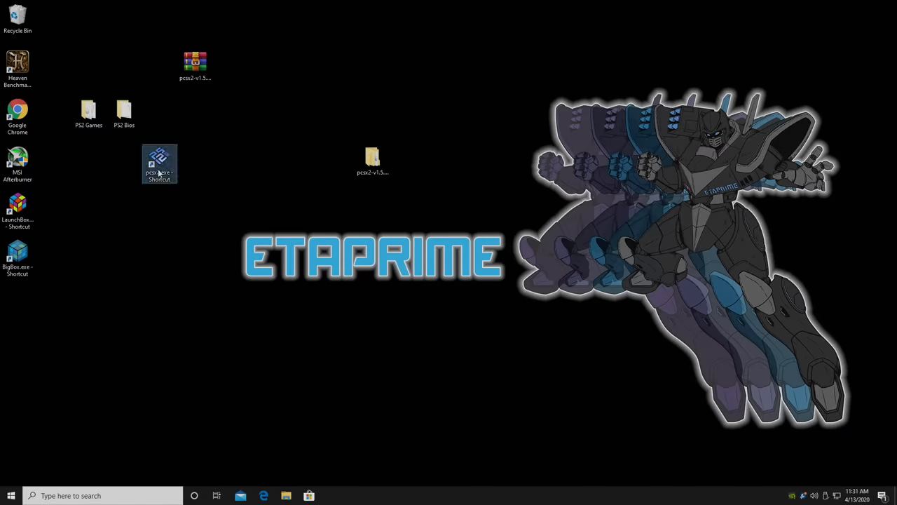
Launch PCSX2, keep System Default language, and advance to the plugin page.
double_click(159, 164)
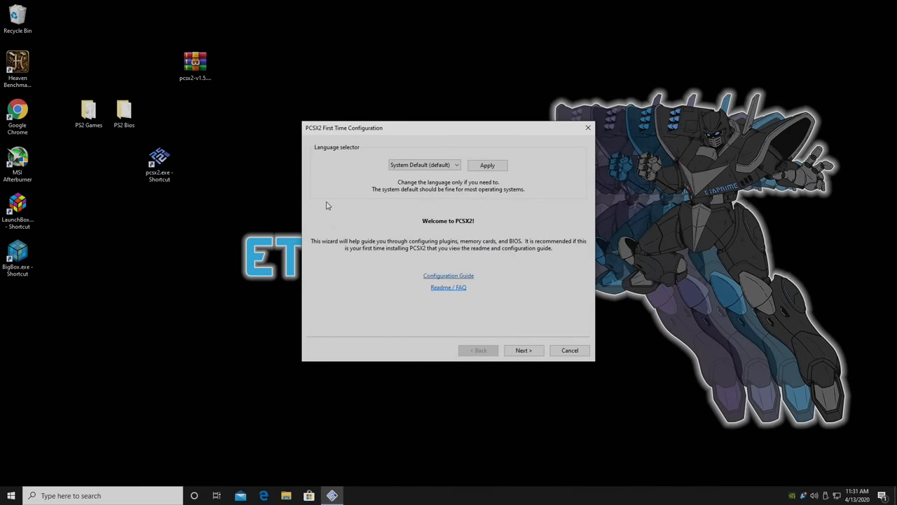
mouse_move(454, 172)
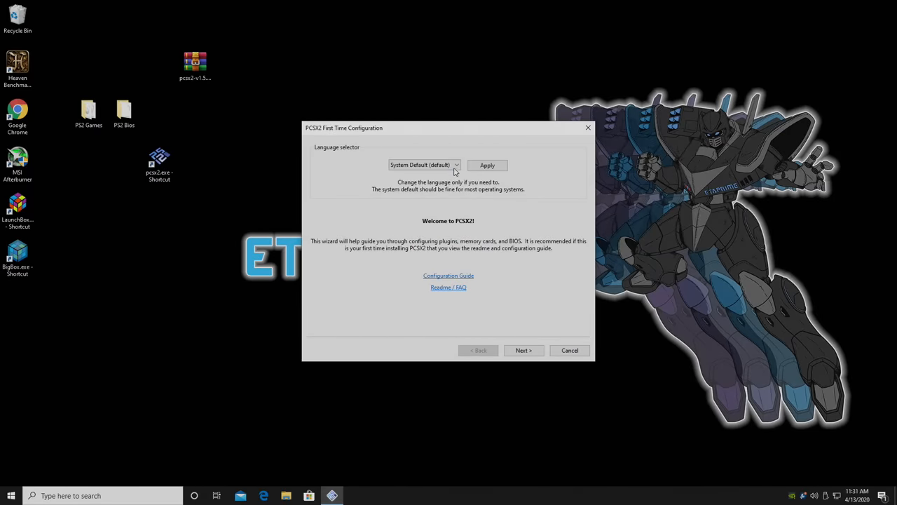
click(455, 165)
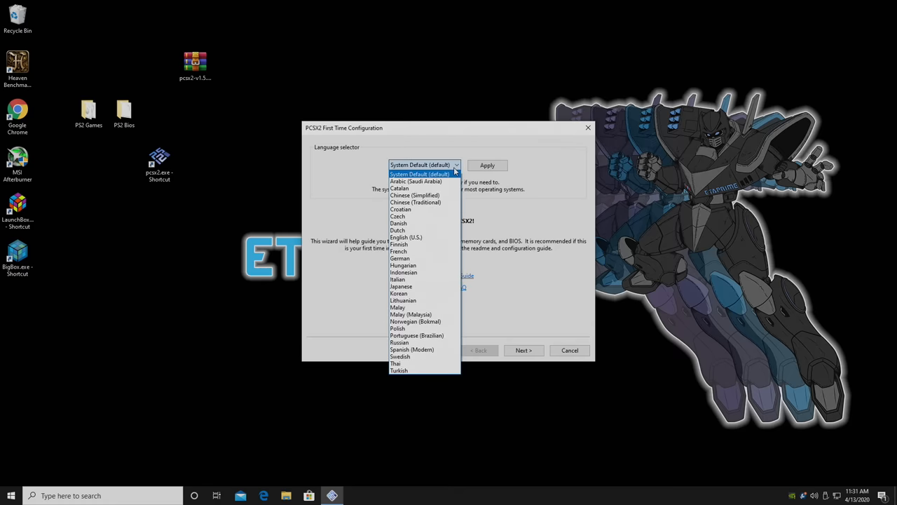
click(420, 174)
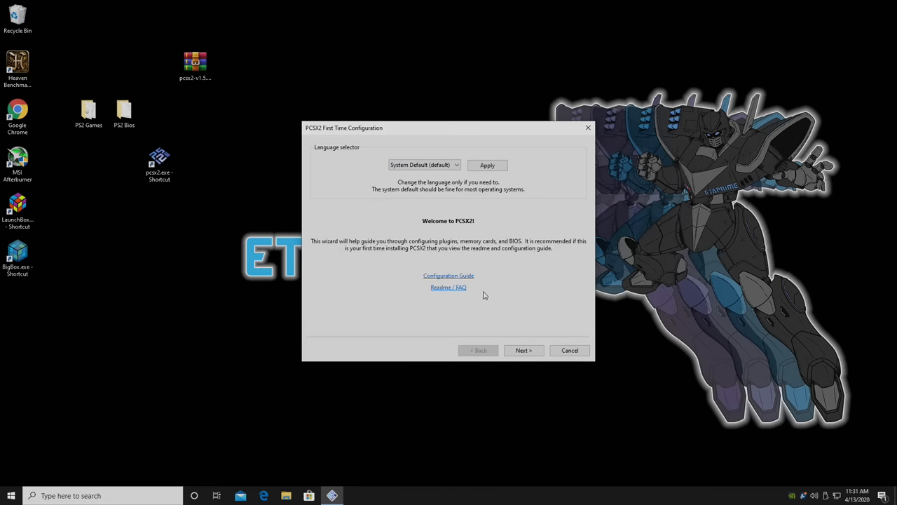
click(524, 350)
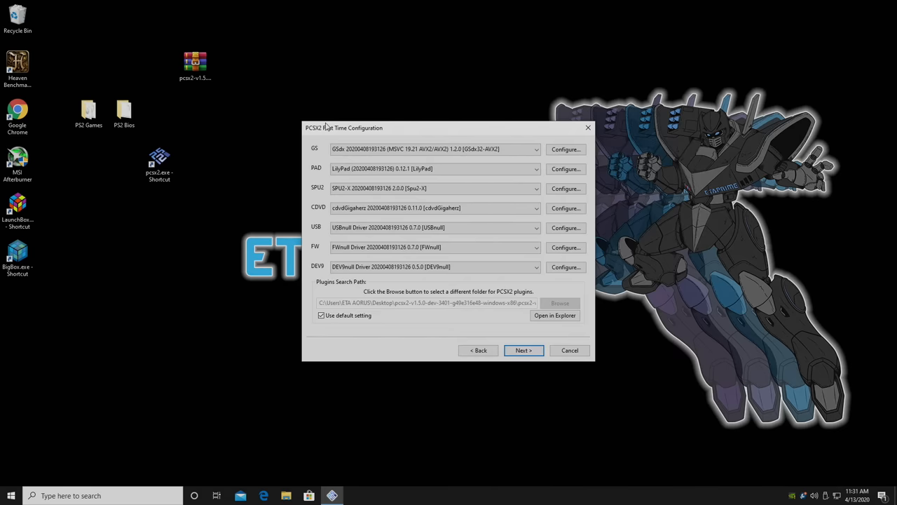
mouse_move(566, 168)
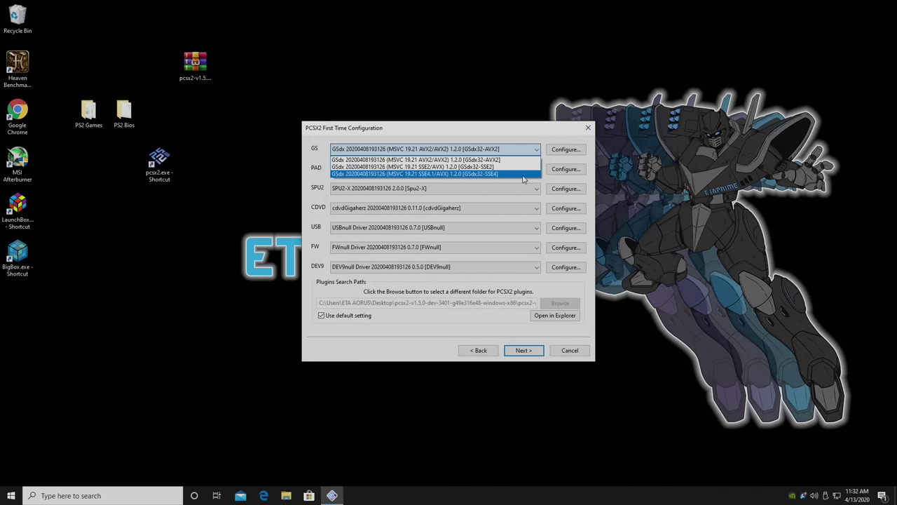
mouse_move(510, 177)
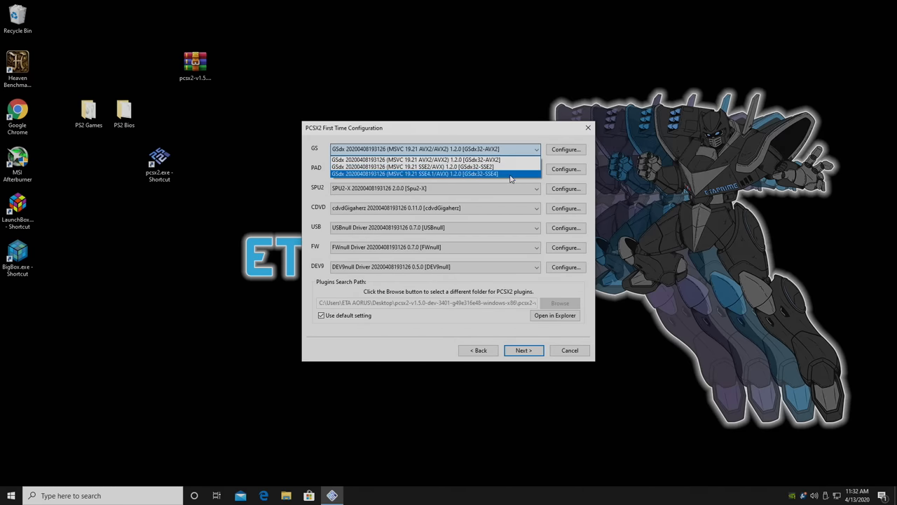
Choose the GSdx32-SSE4 graphics plugin and continue to the BIOS page.
click(414, 173)
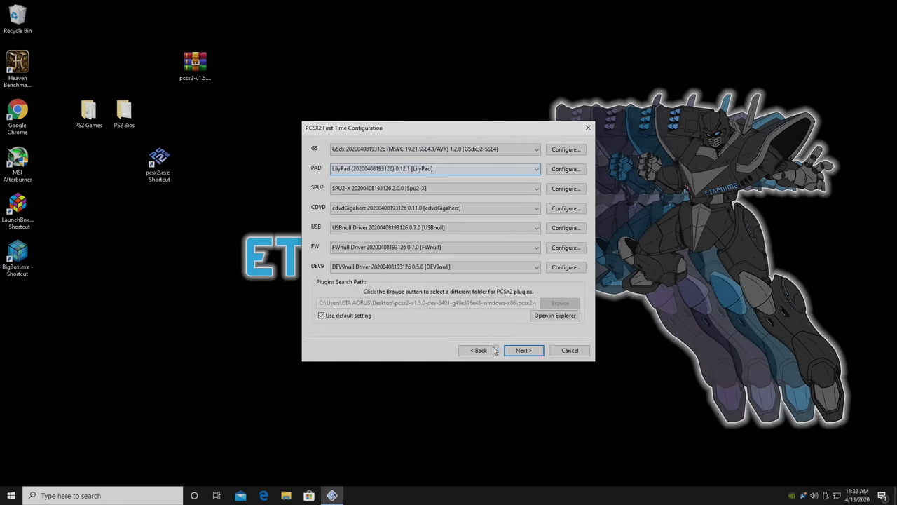
click(523, 350)
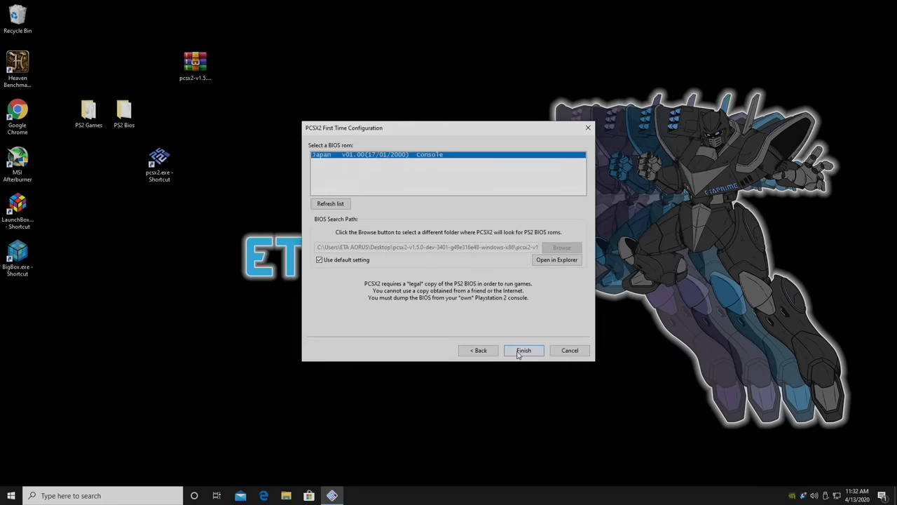
mouse_move(324, 156)
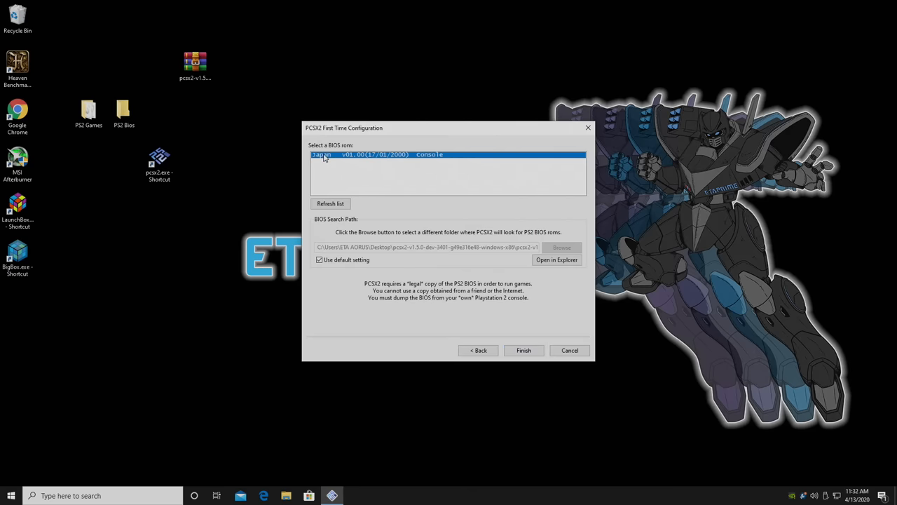
mouse_move(489, 379)
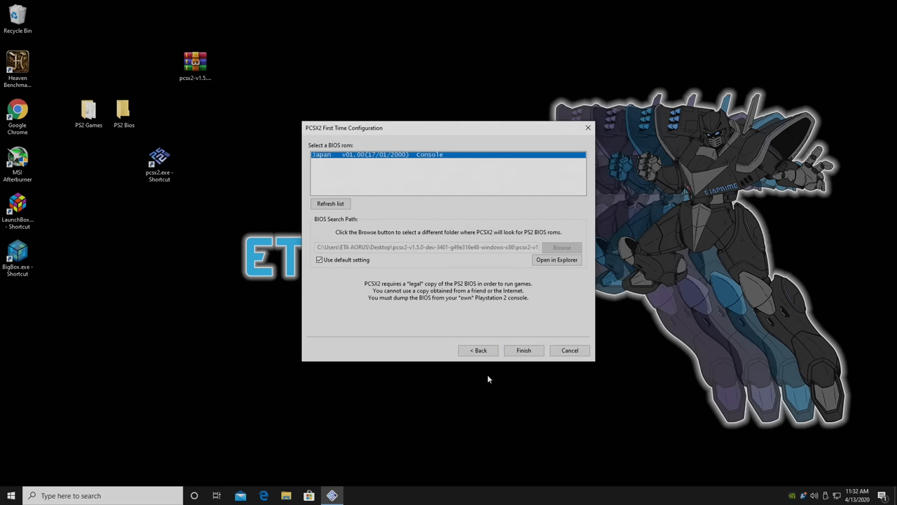
Finish the first-time configuration using the Japan v01.00 BIOS.
click(524, 350)
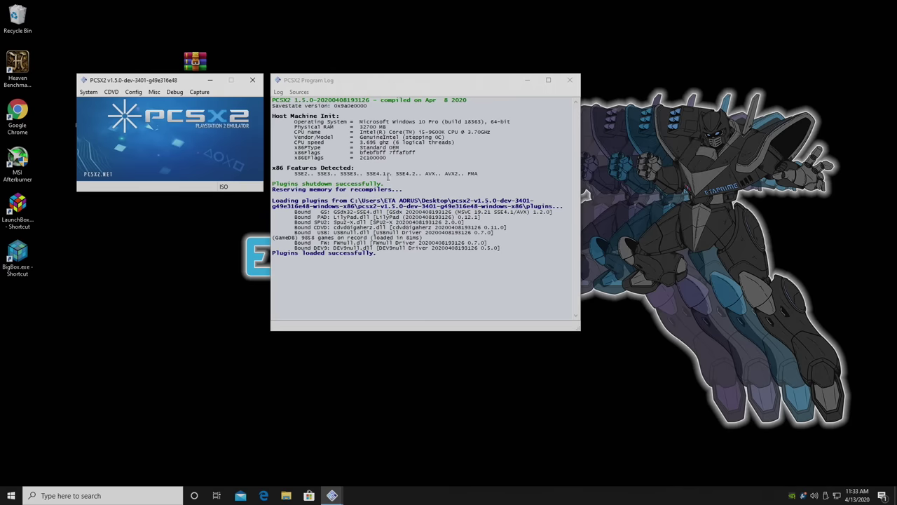
Open the LilyPad controller plugin settings from the Config menu.
click(134, 92)
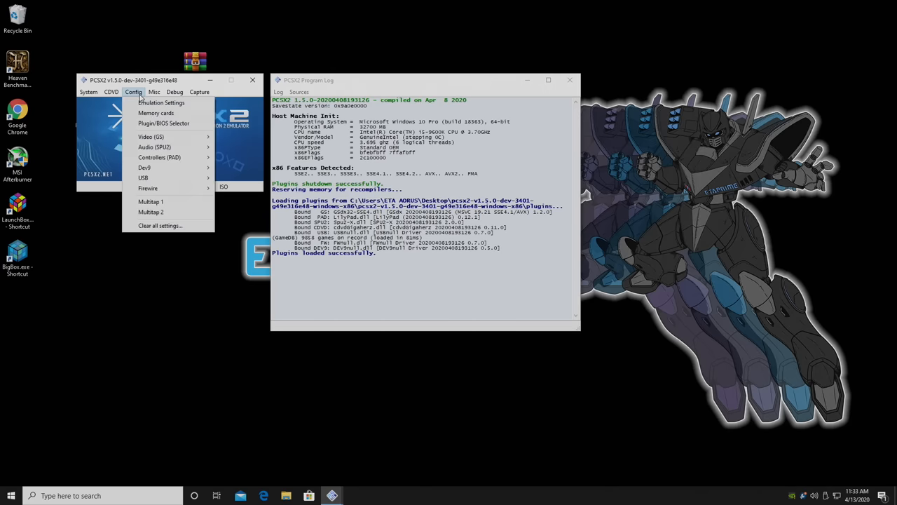
mouse_move(159, 157)
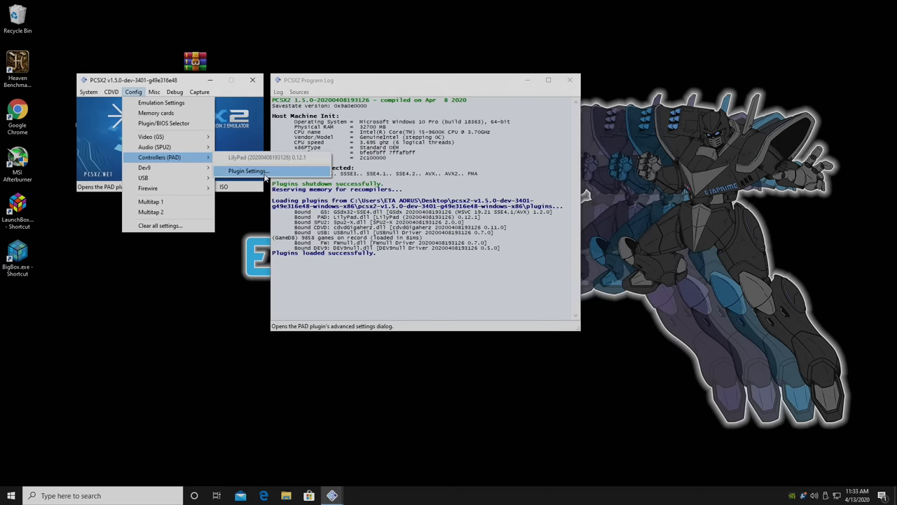
click(247, 170)
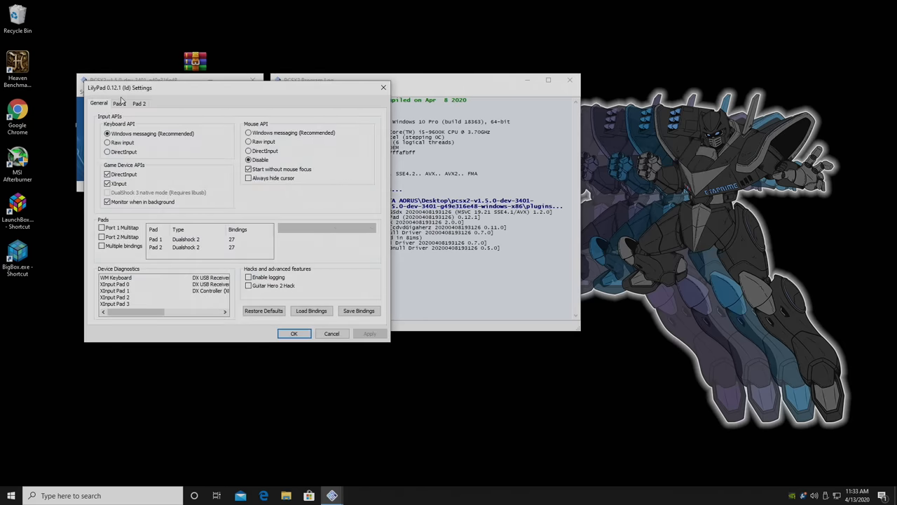
On the Pad 1 tab, bind the L1, L2 and R1 shoulder inputs.
click(120, 103)
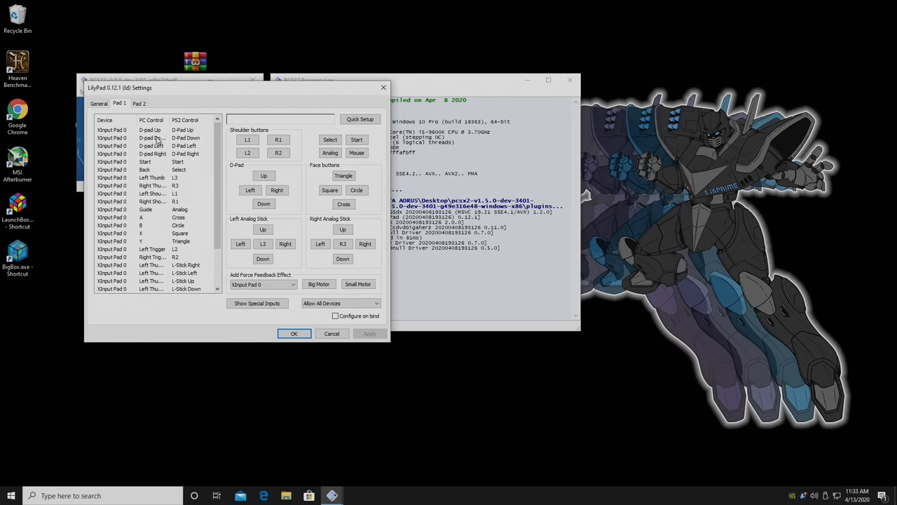
mouse_move(225, 157)
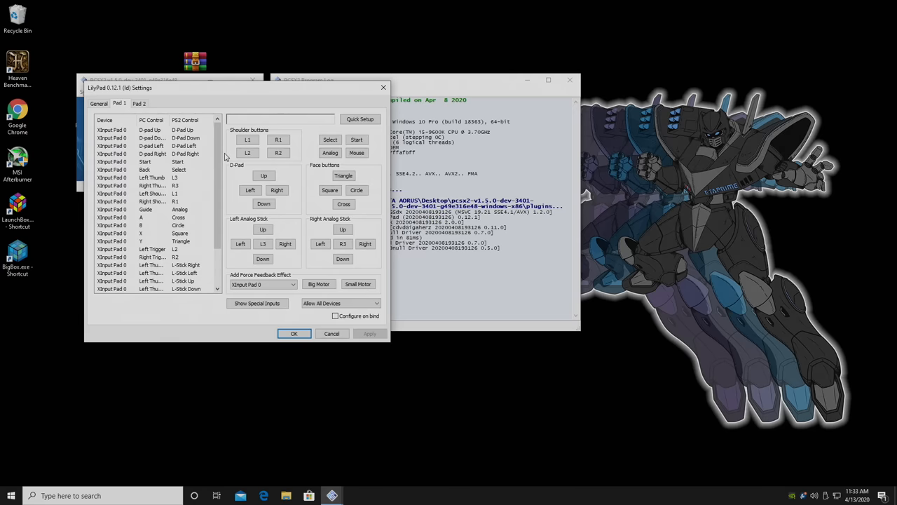
click(247, 140)
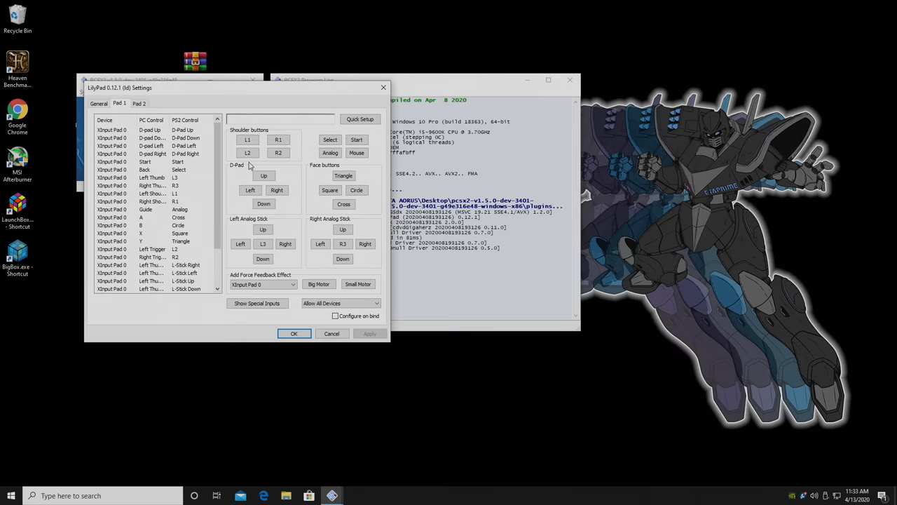
click(247, 152)
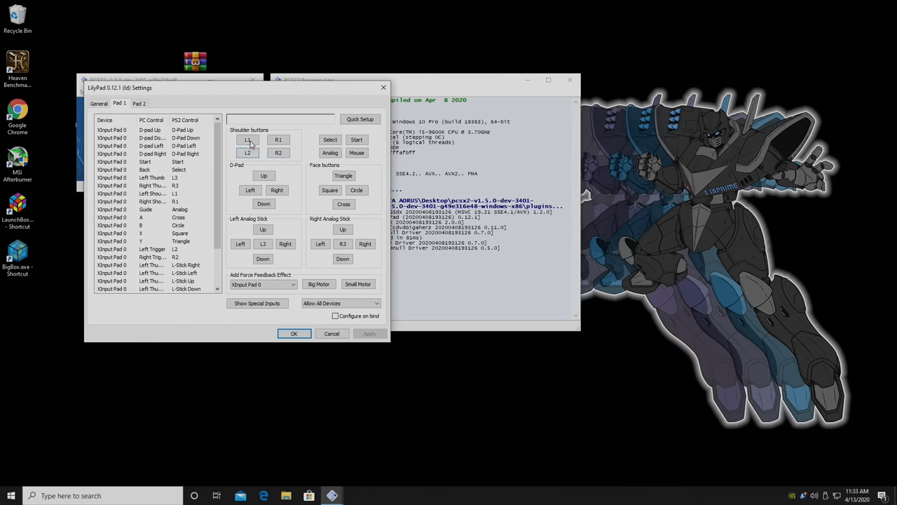
click(247, 139)
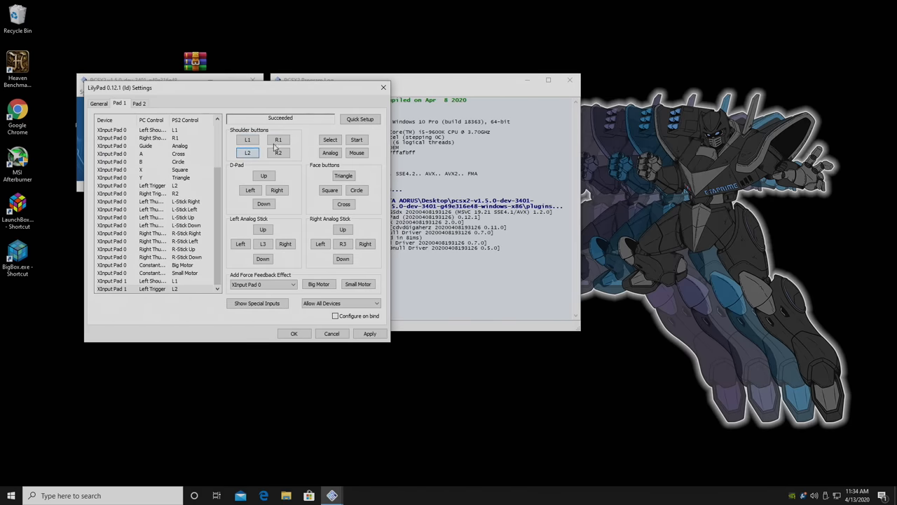
click(279, 139)
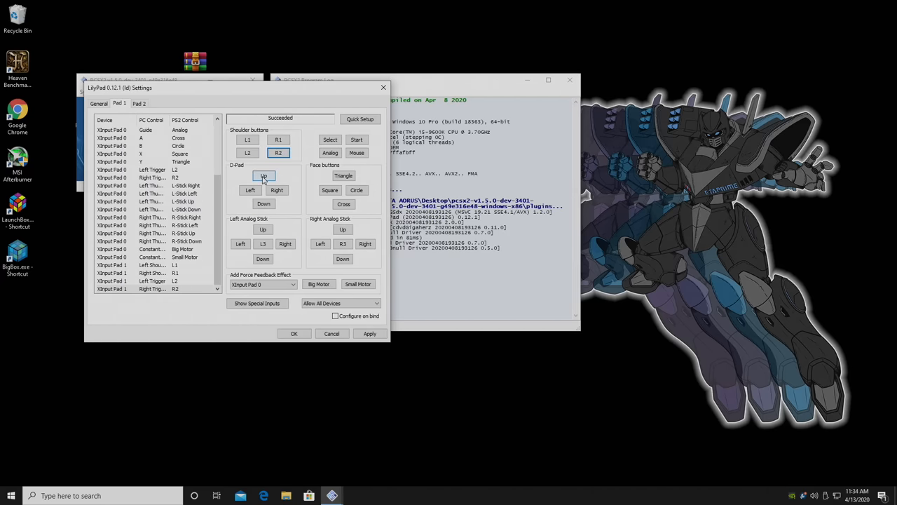
Bind D-pad up, D-pad left and Start, then save the bindings with OK.
click(263, 203)
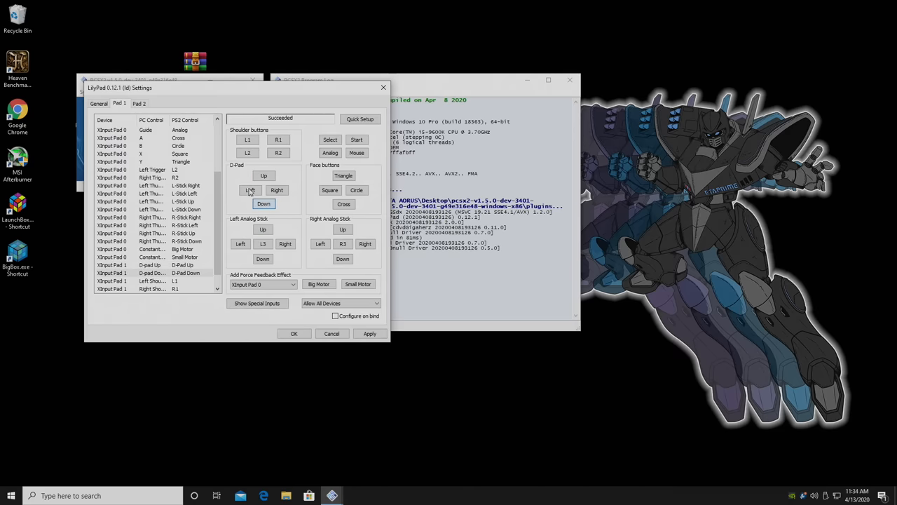
click(277, 190)
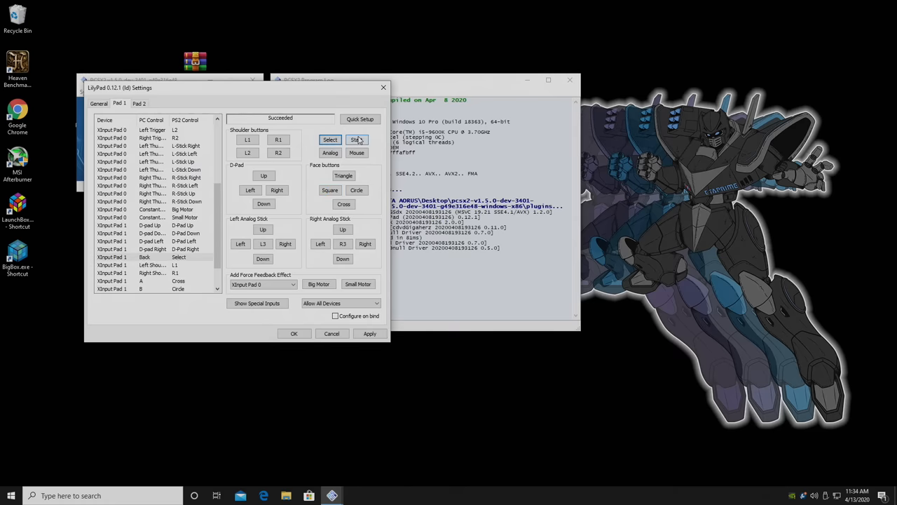
click(356, 140)
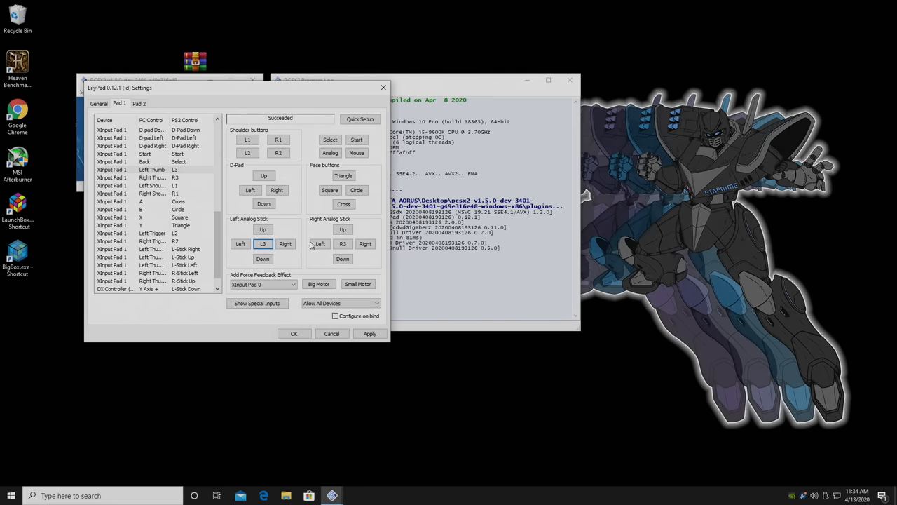
click(370, 333)
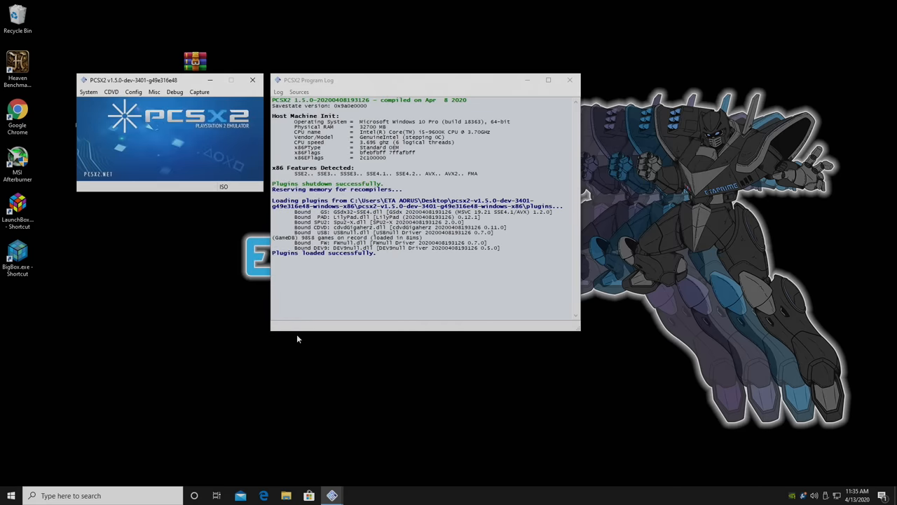
click(133, 92)
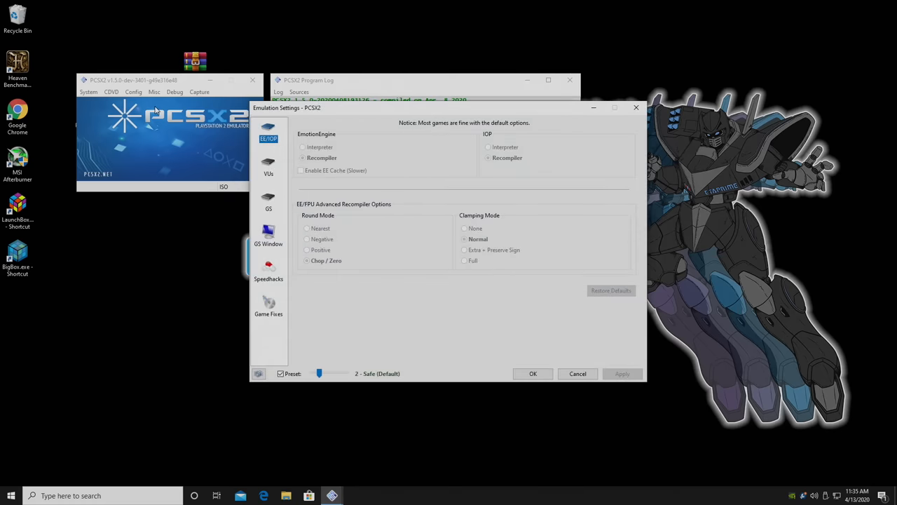
mouse_move(380, 245)
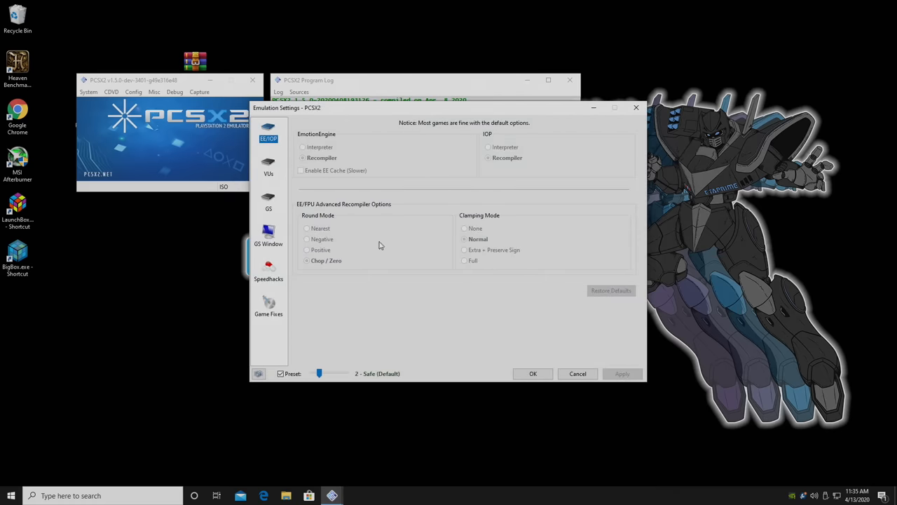
mouse_move(484, 308)
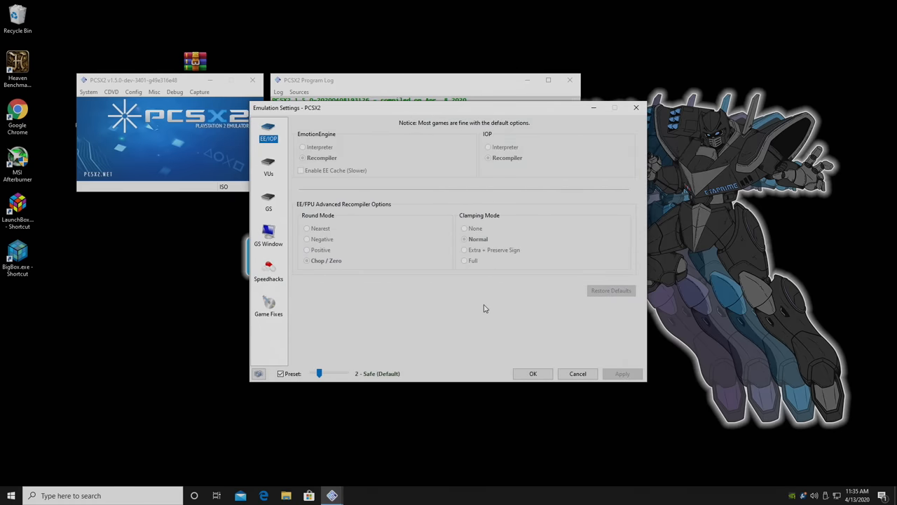
mouse_move(305, 383)
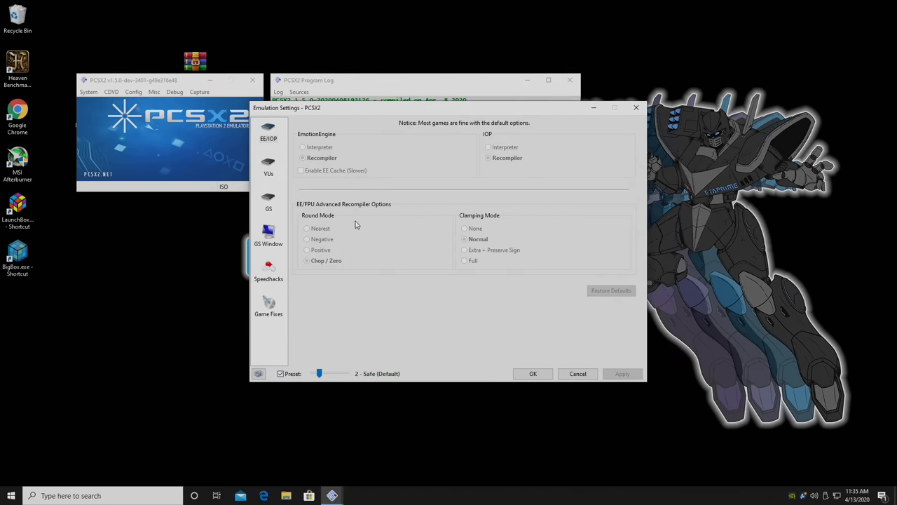
mouse_move(300, 381)
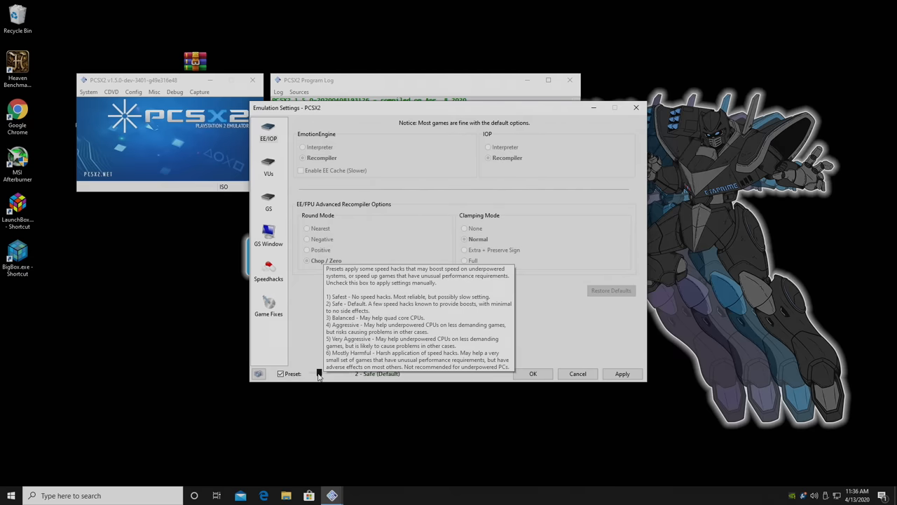
mouse_move(343, 391)
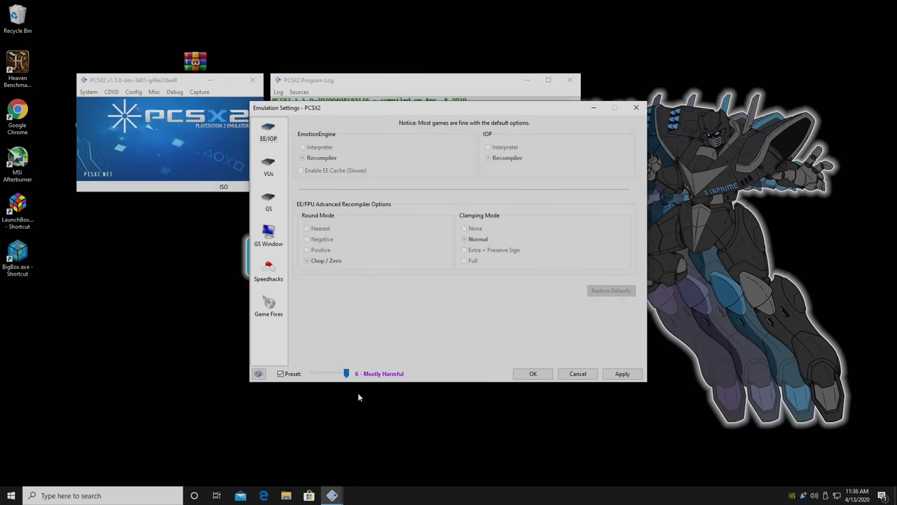
drag(346, 373, 338, 373)
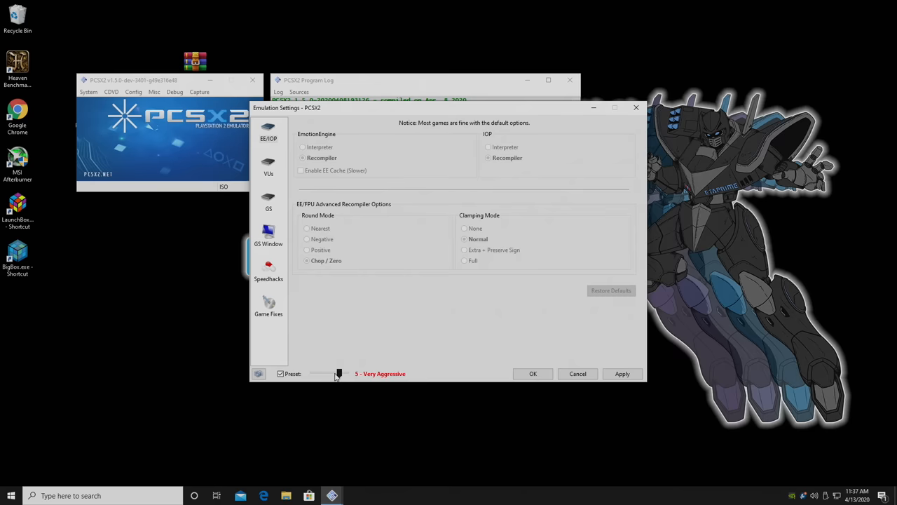
drag(339, 373, 325, 373)
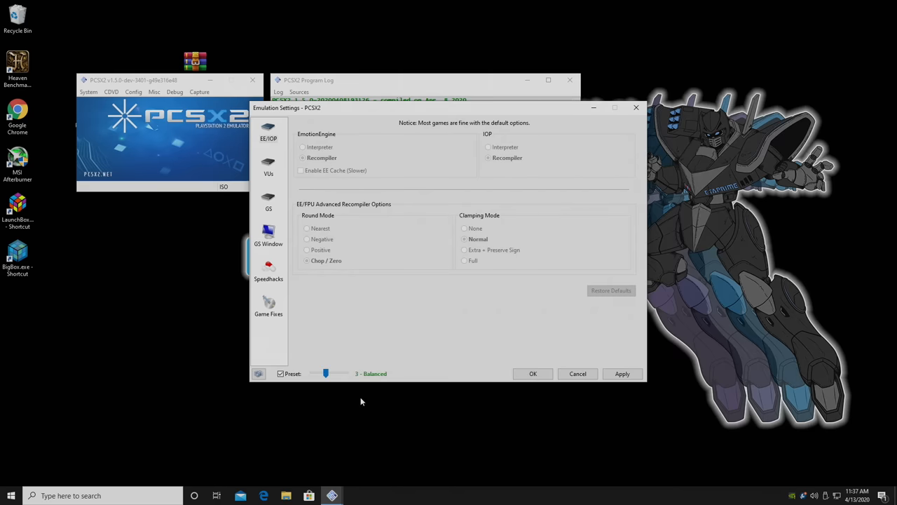
drag(326, 373, 319, 372)
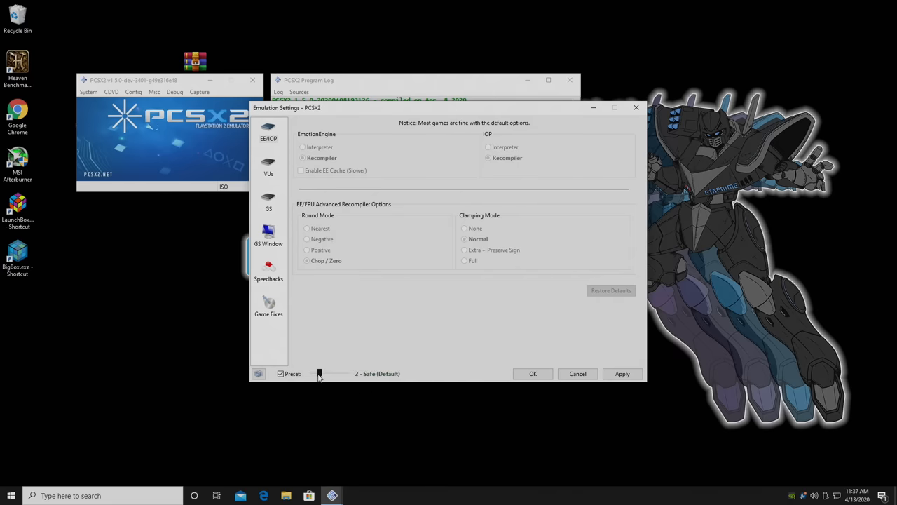
click(533, 373)
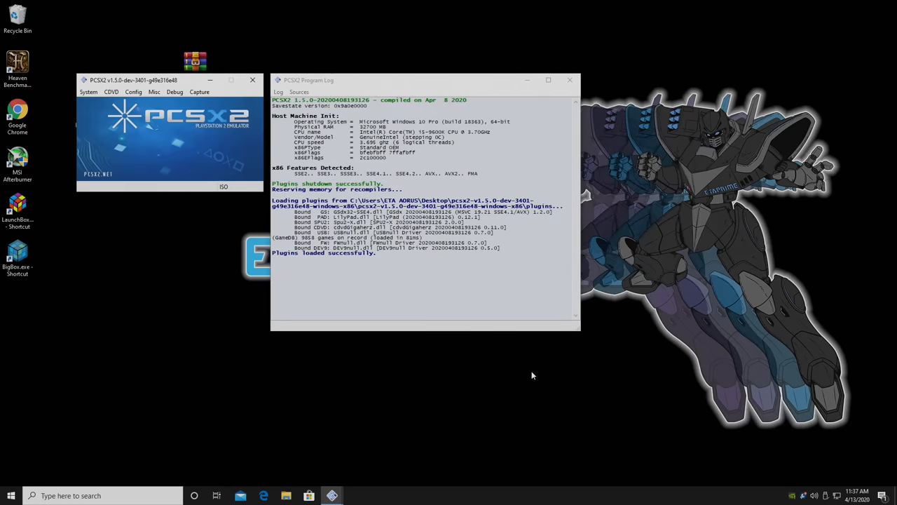
Keep the OpenGL (Hardware) renderer and set internal resolution to 6x Native (~4K).
click(133, 92)
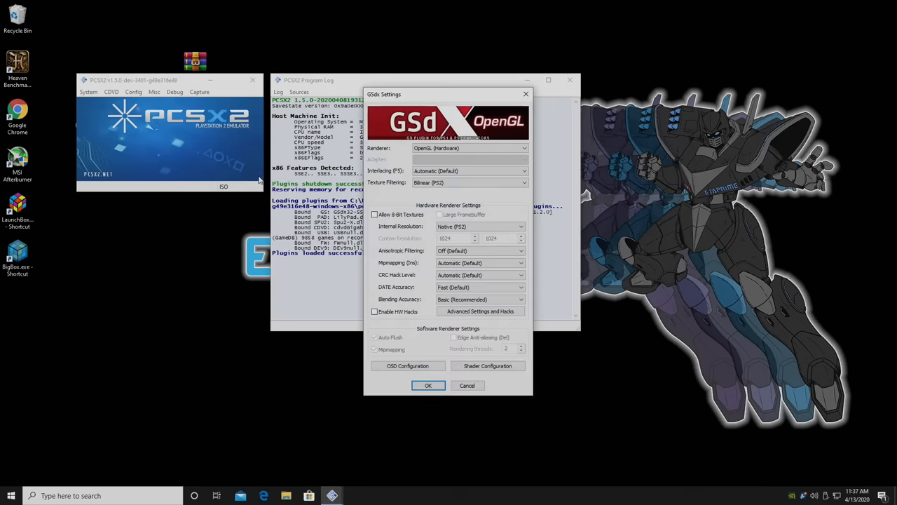
mouse_move(323, 300)
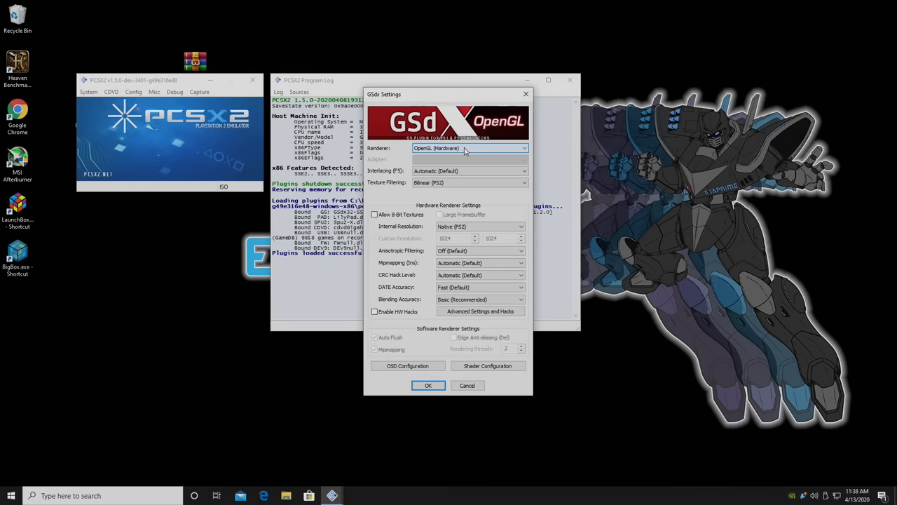
mouse_move(454, 152)
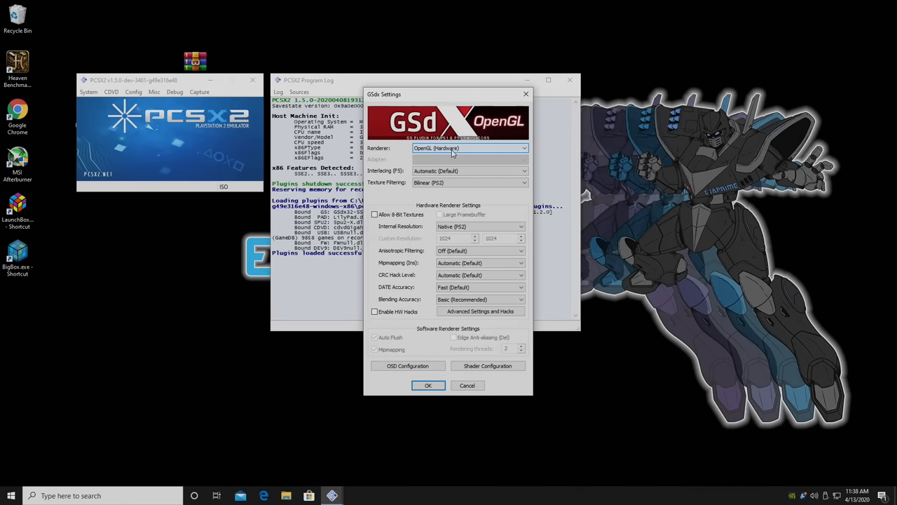
click(523, 148)
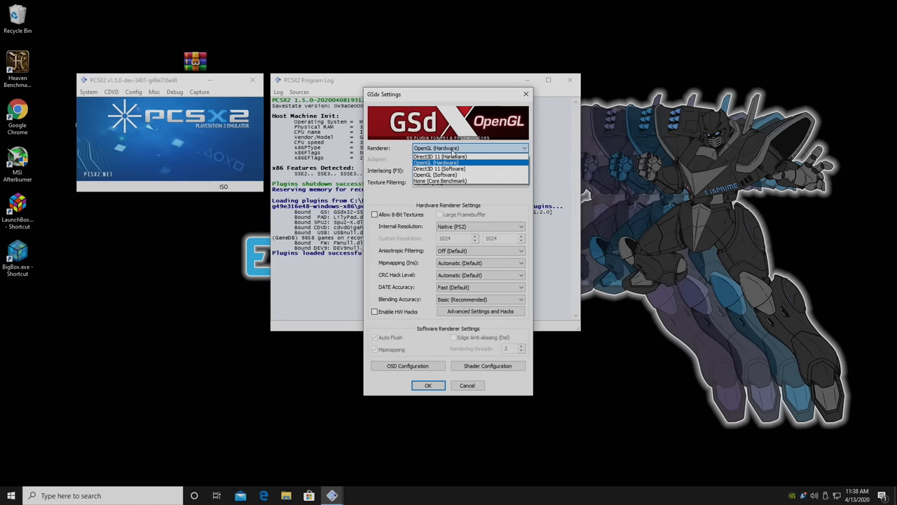
click(440, 157)
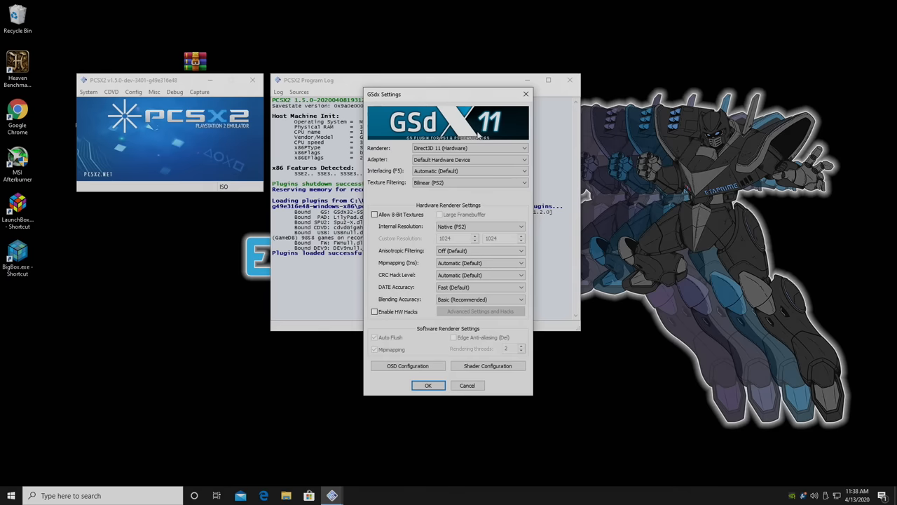
click(522, 148)
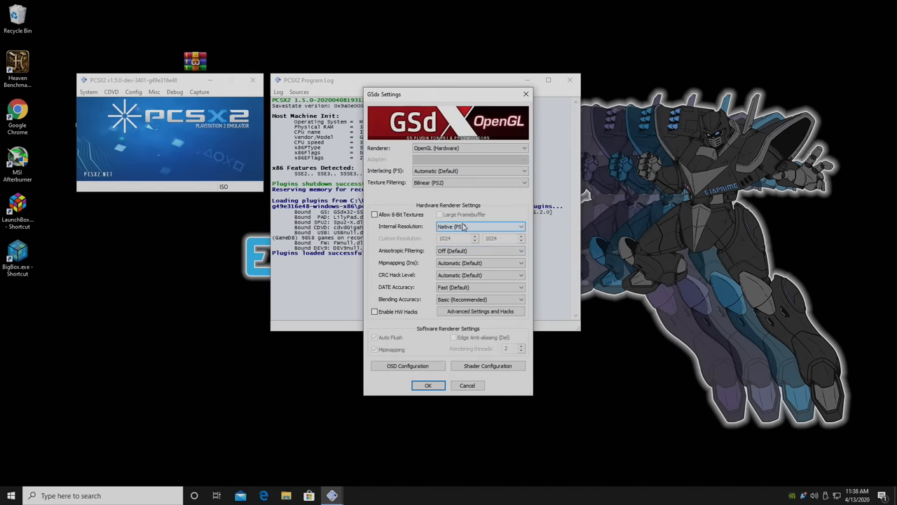
click(521, 226)
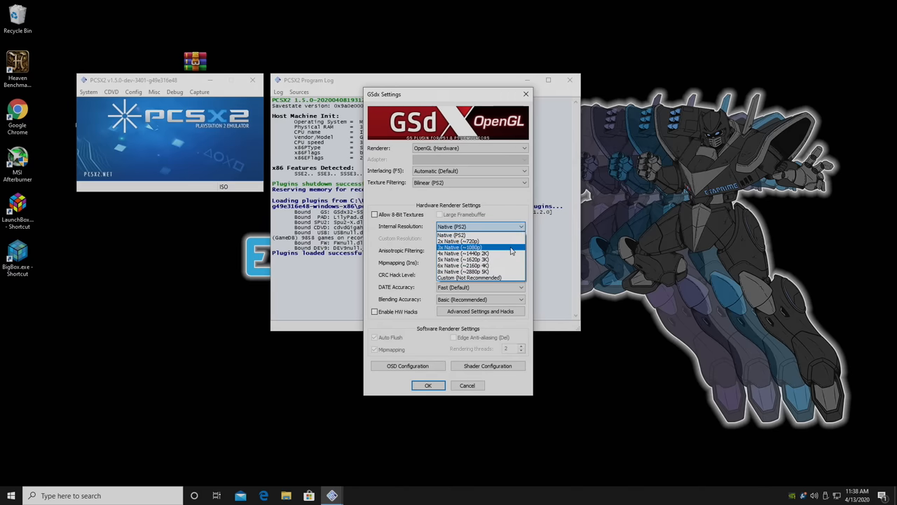
mouse_move(503, 272)
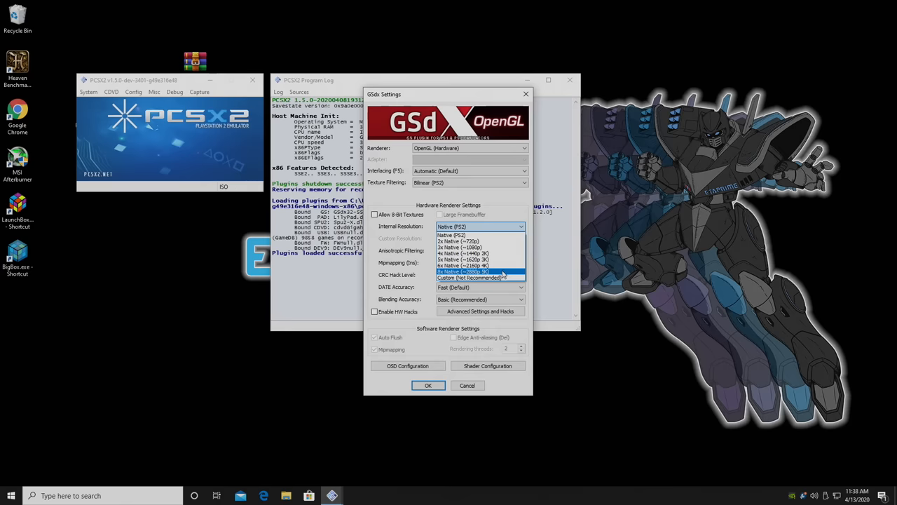
mouse_move(480, 266)
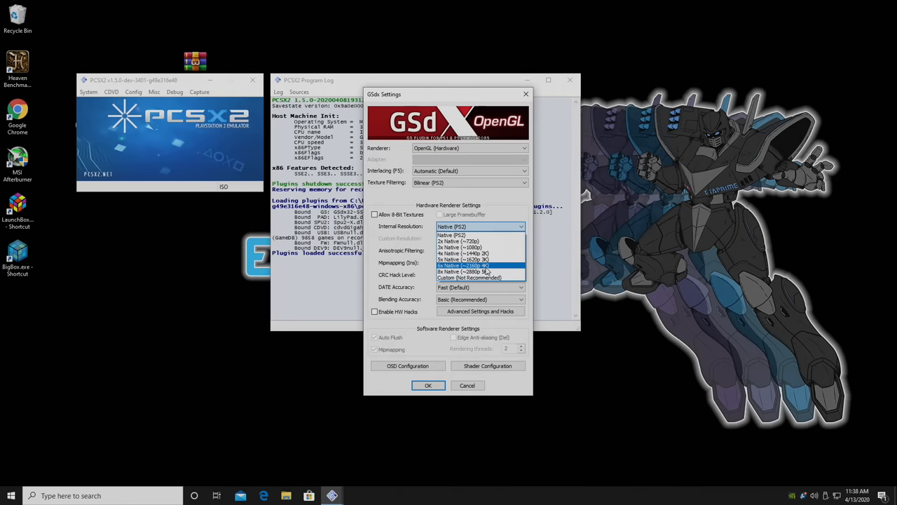
click(463, 265)
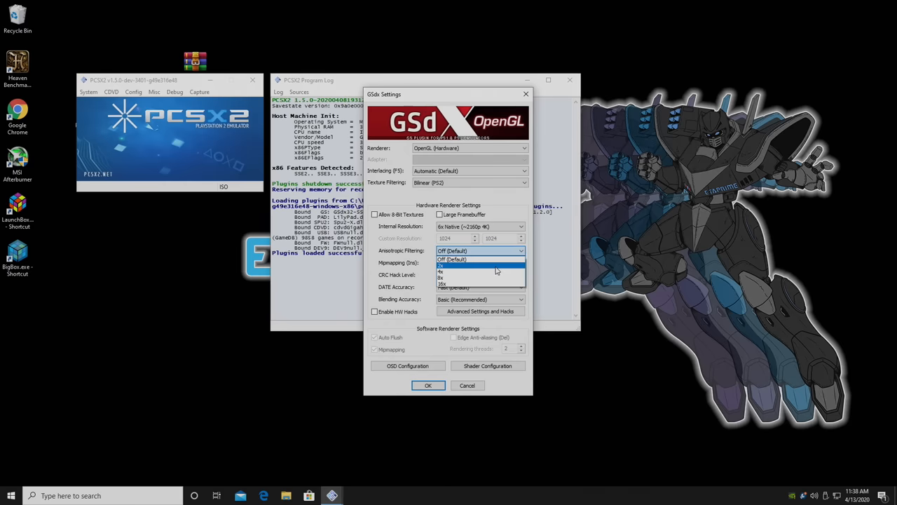
Set 4x anisotropic filtering, Basic mipmapping, Partial CRC hacks and Medium blending, and save.
click(440, 268)
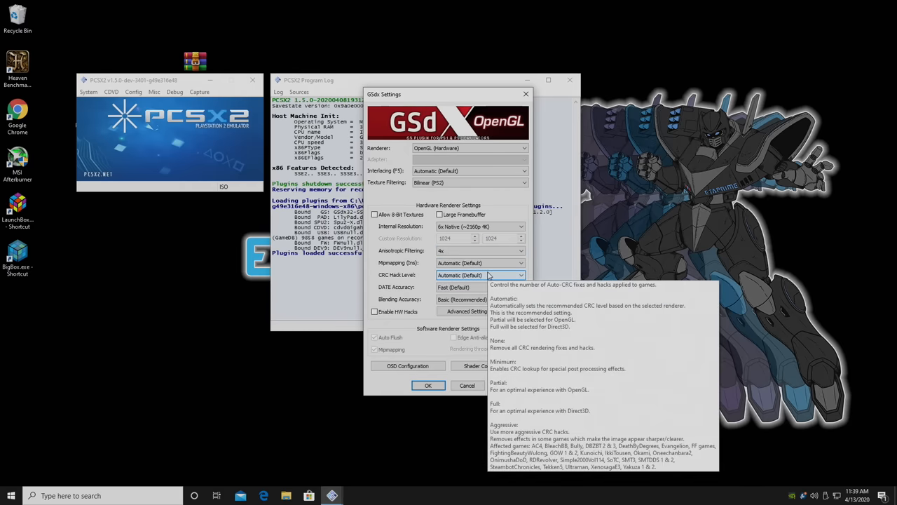
click(521, 263)
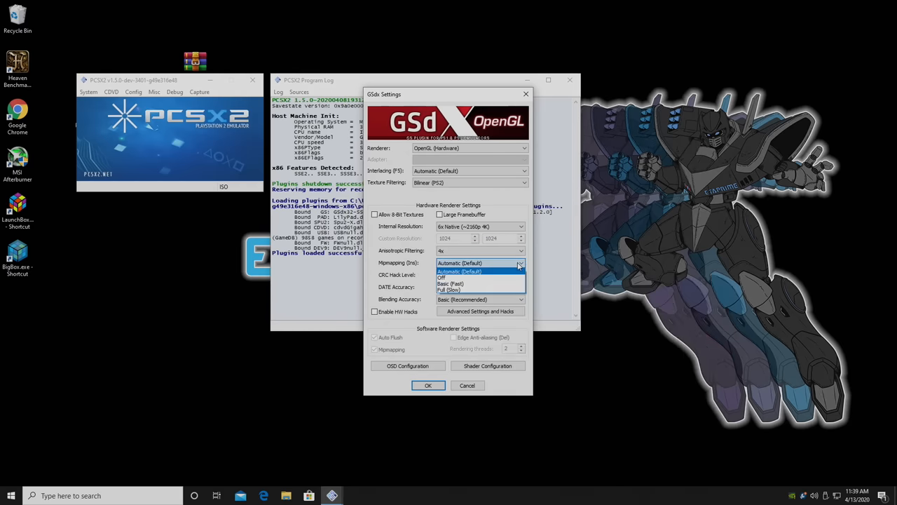
click(451, 284)
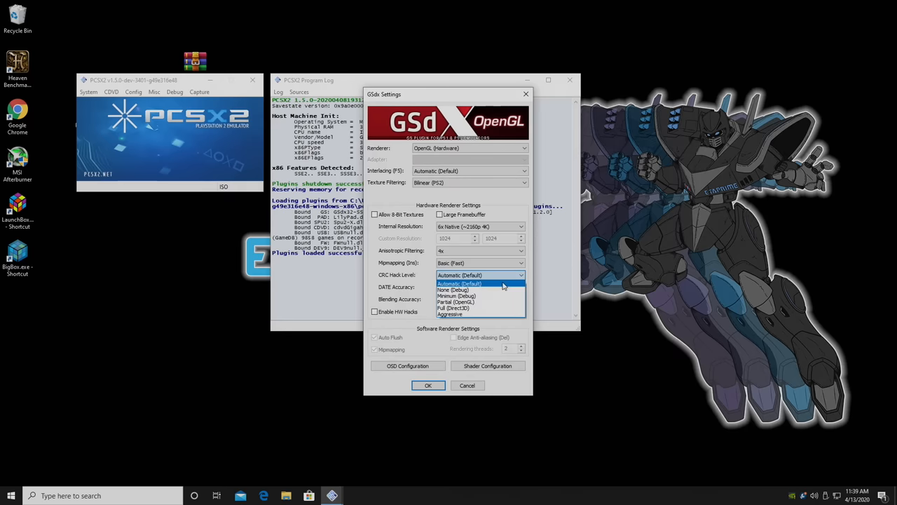
mouse_move(477, 301)
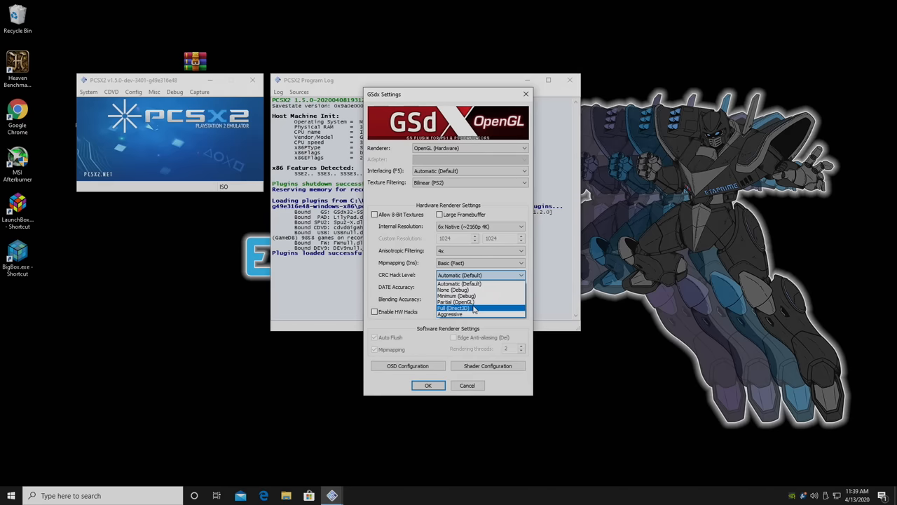
click(454, 301)
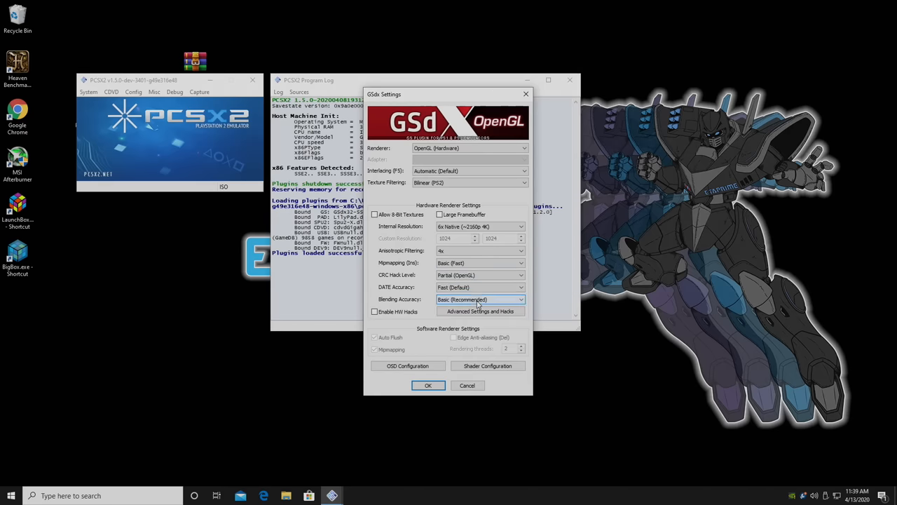
mouse_move(480, 299)
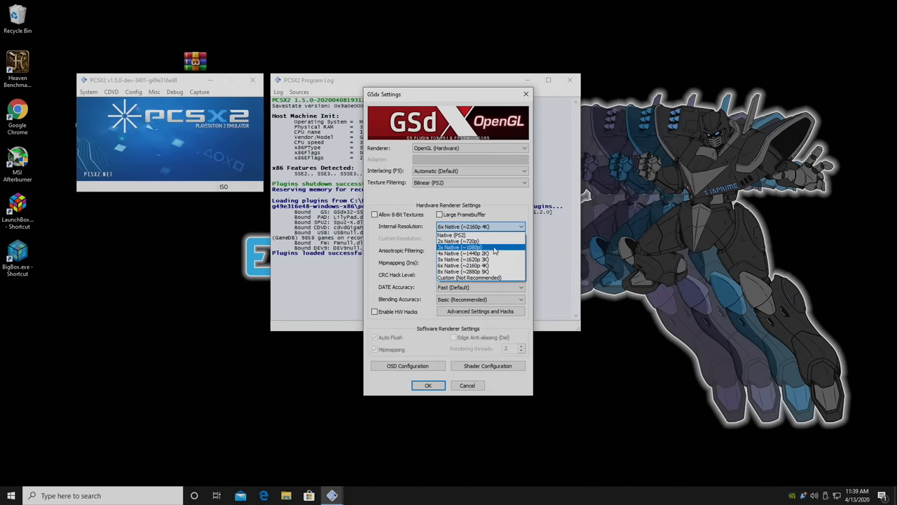
mouse_move(494, 253)
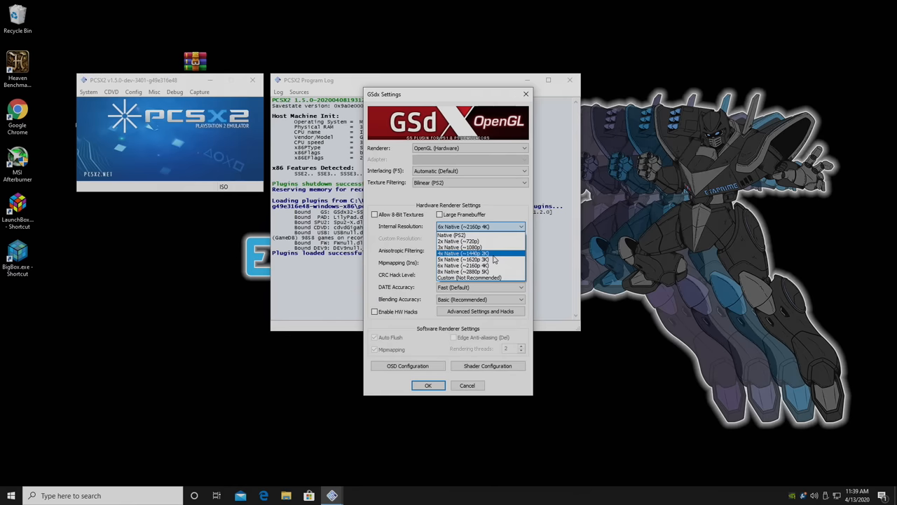
click(463, 254)
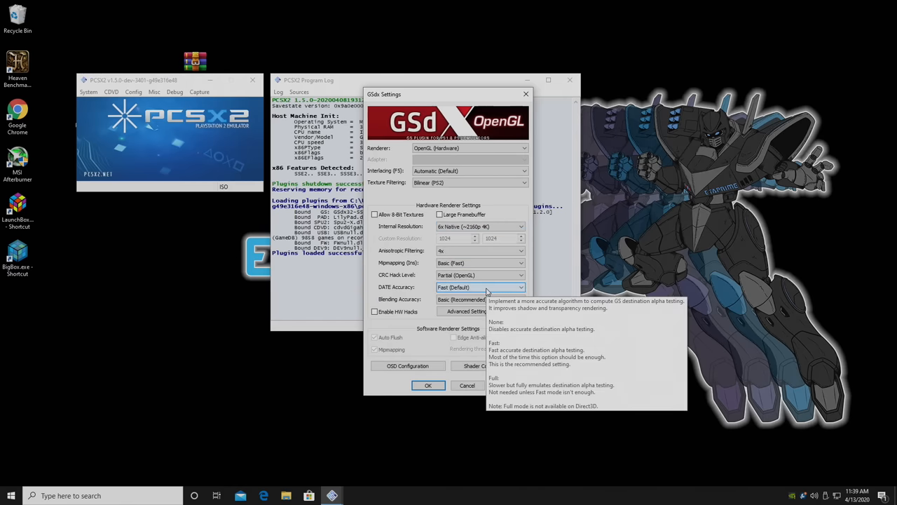
mouse_move(480, 299)
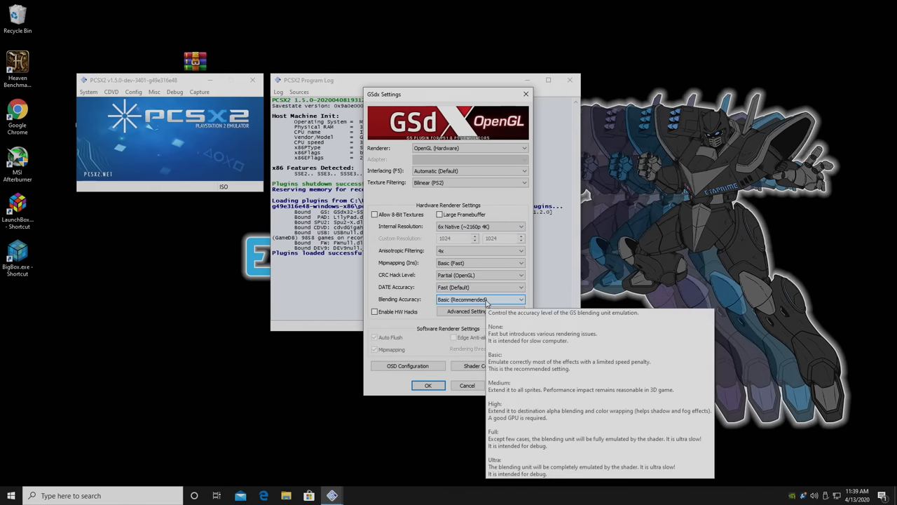
click(511, 387)
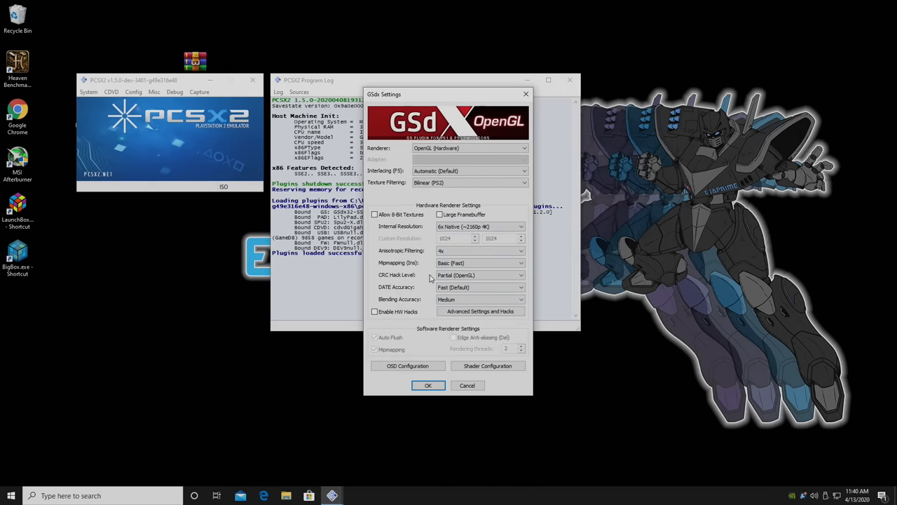
mouse_move(431, 234)
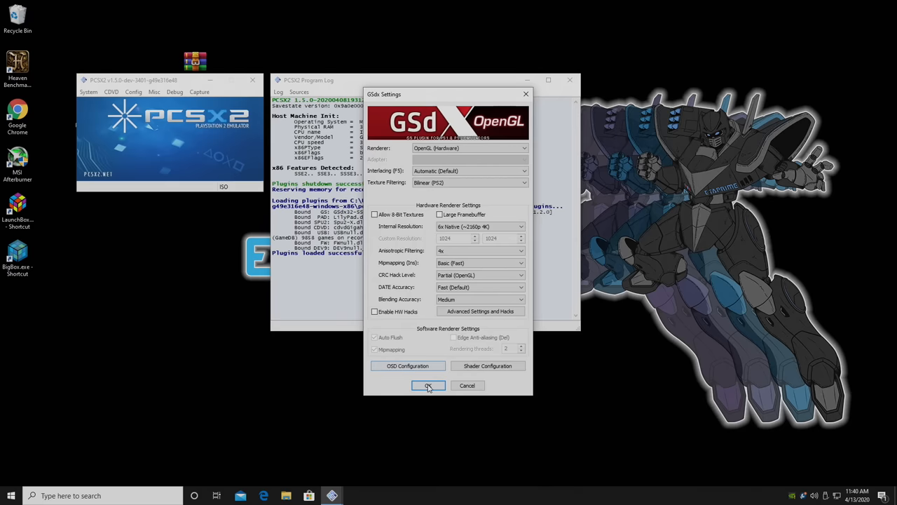
click(428, 386)
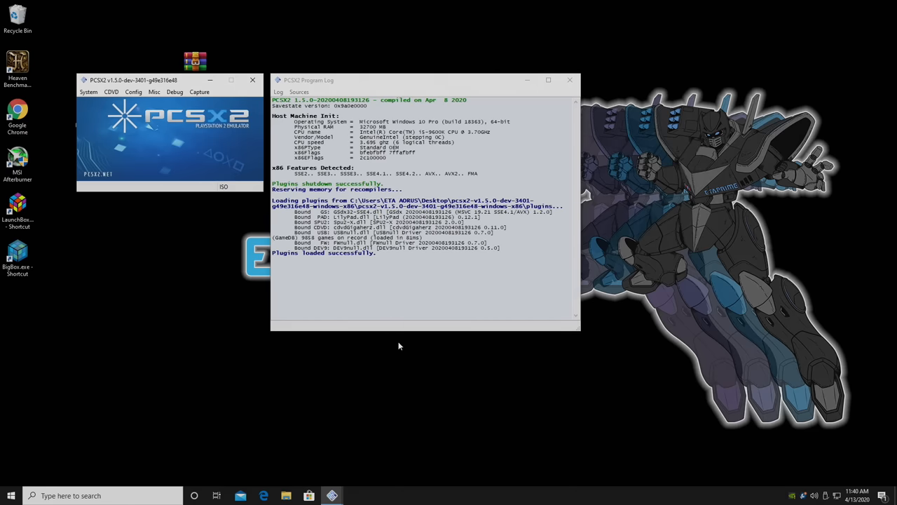
mouse_move(109, 107)
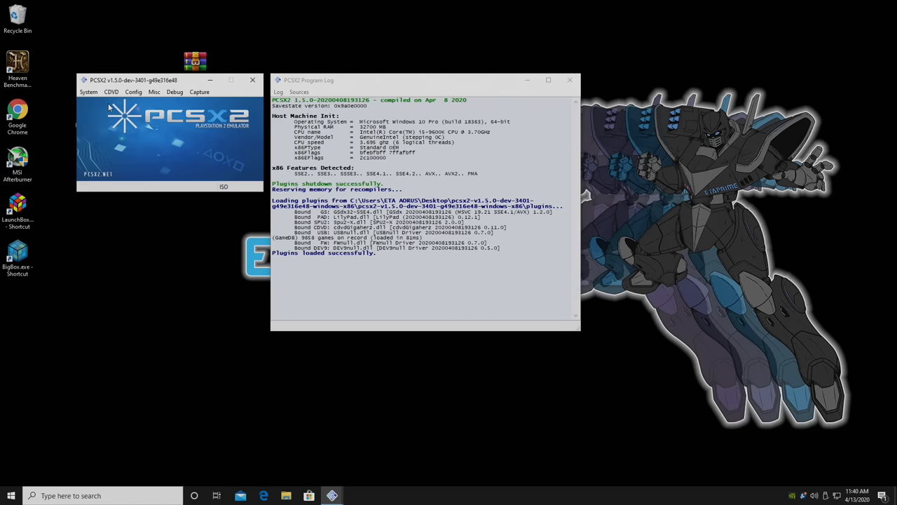
Open the System menu to view the boot and save-state options.
click(89, 92)
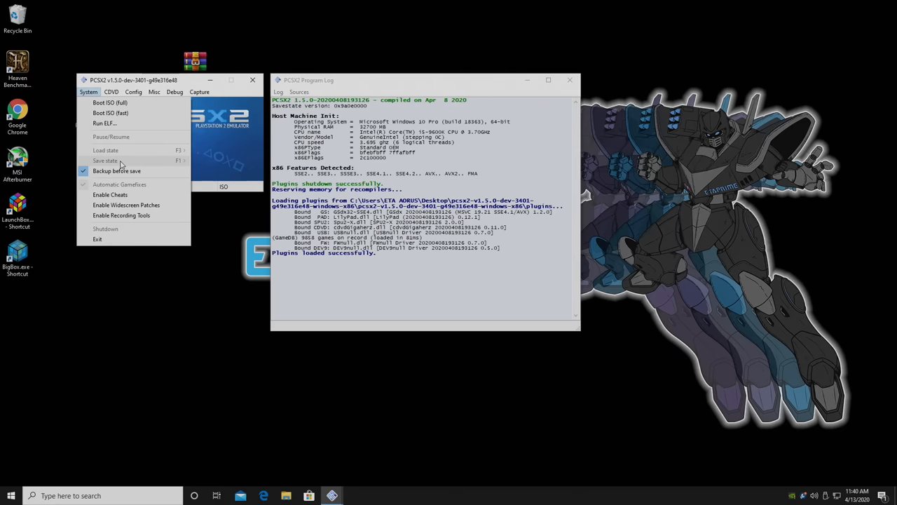
mouse_move(133, 162)
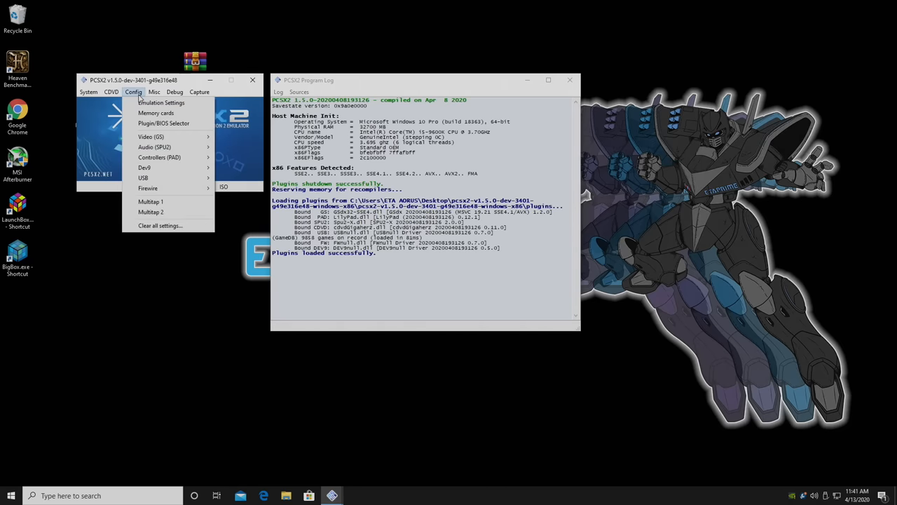
Enable 'Default to fullscreen mode on open' in the GS Window emulation settings.
click(161, 103)
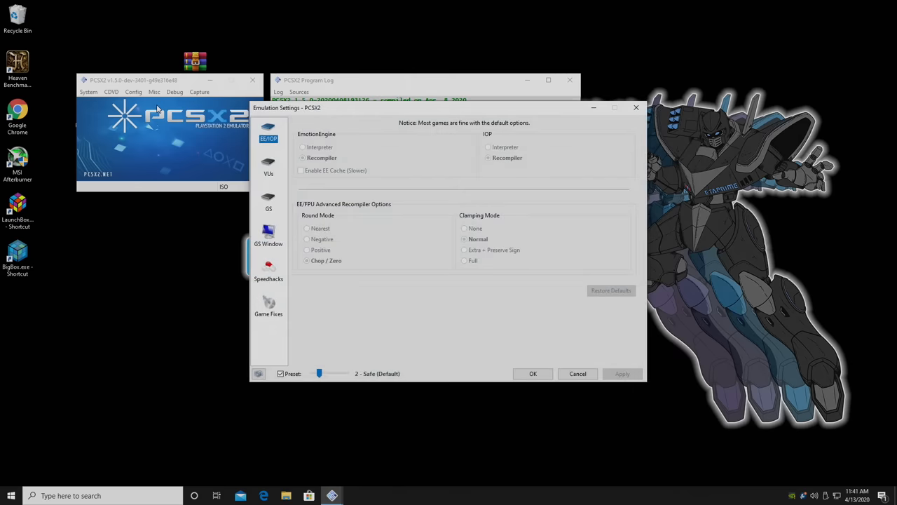
click(268, 238)
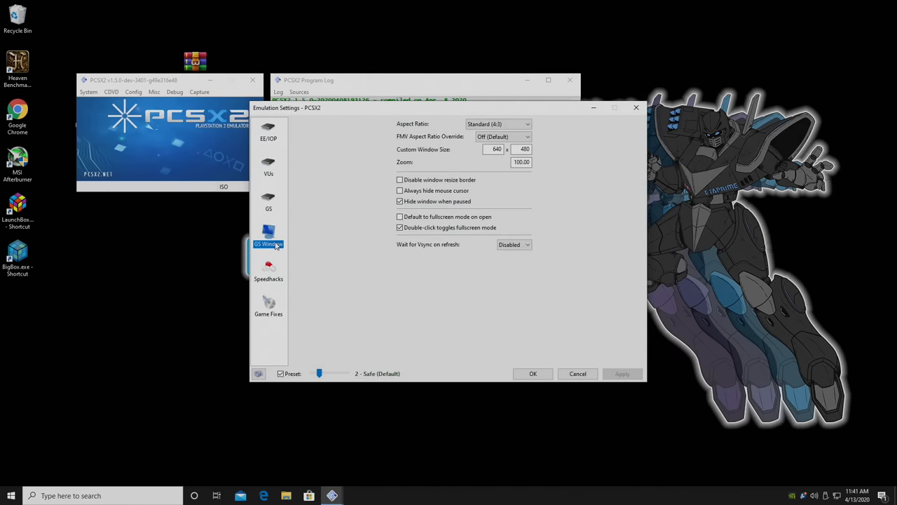
mouse_move(421, 221)
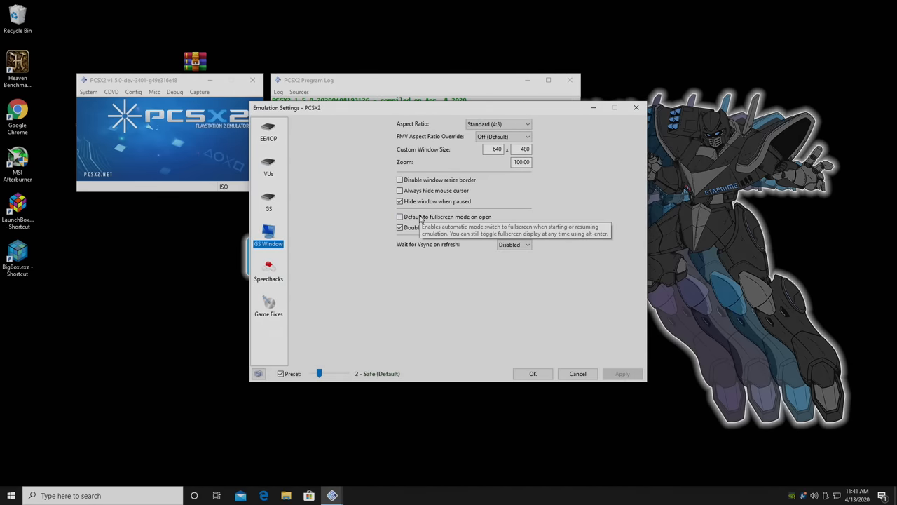
click(401, 216)
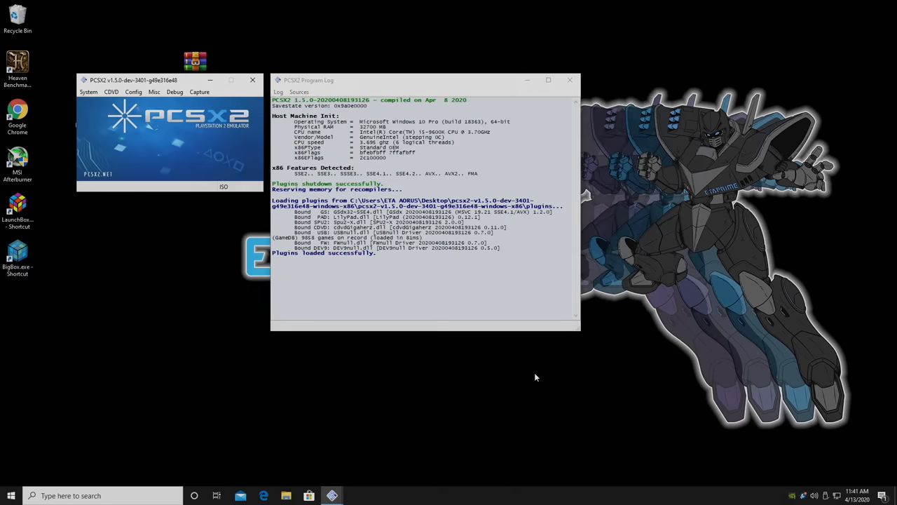
mouse_move(381, 302)
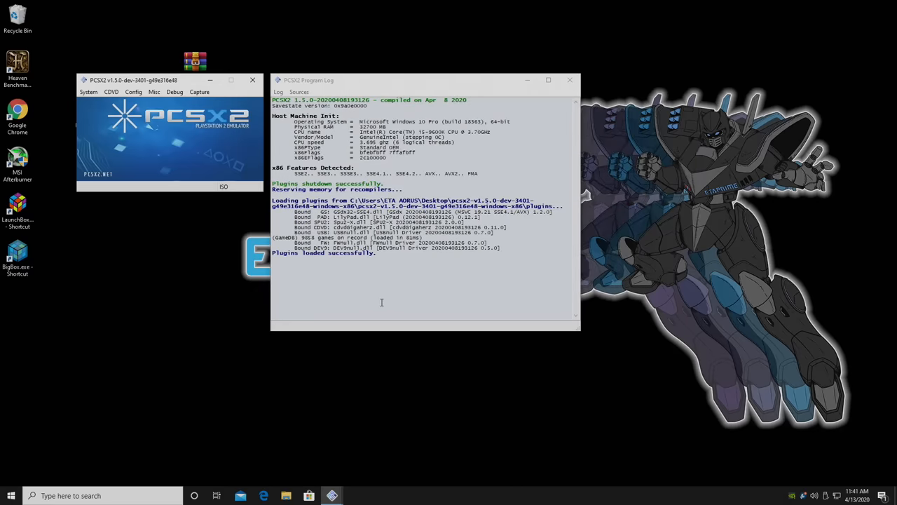
Select the Ratchet & Clank: Up Your Arsenal ISO from Desktop > PS2 Games as the disc.
click(111, 92)
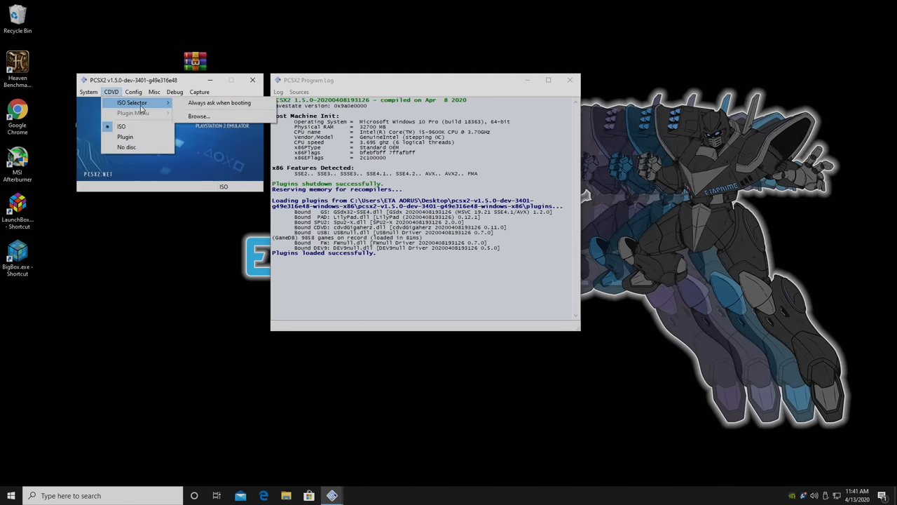
click(198, 116)
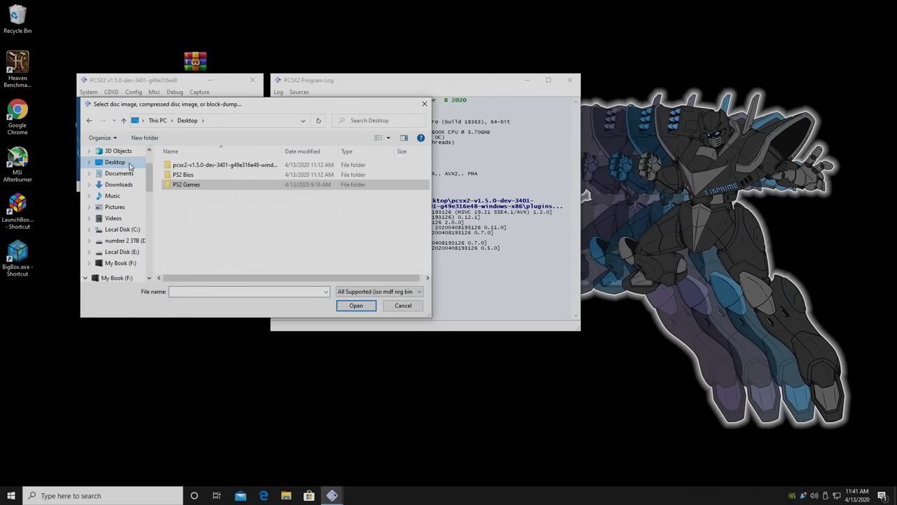
mouse_move(140, 176)
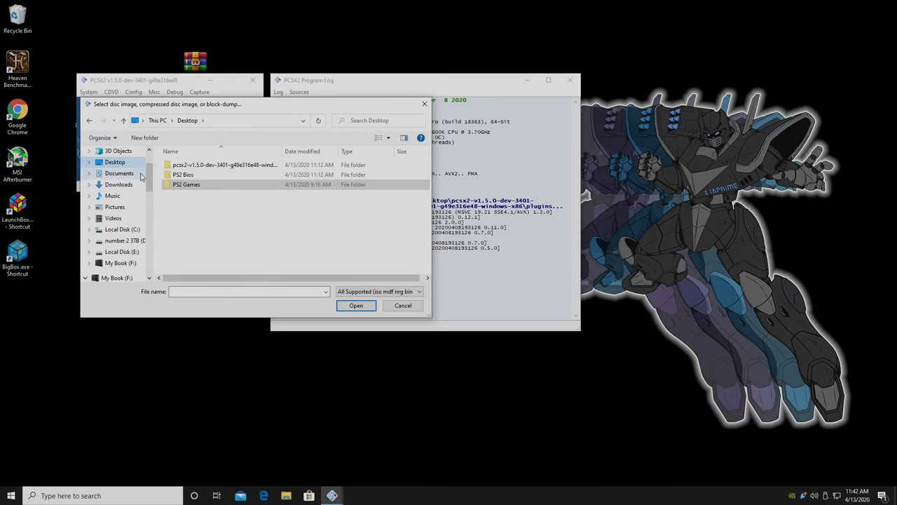
mouse_move(187, 185)
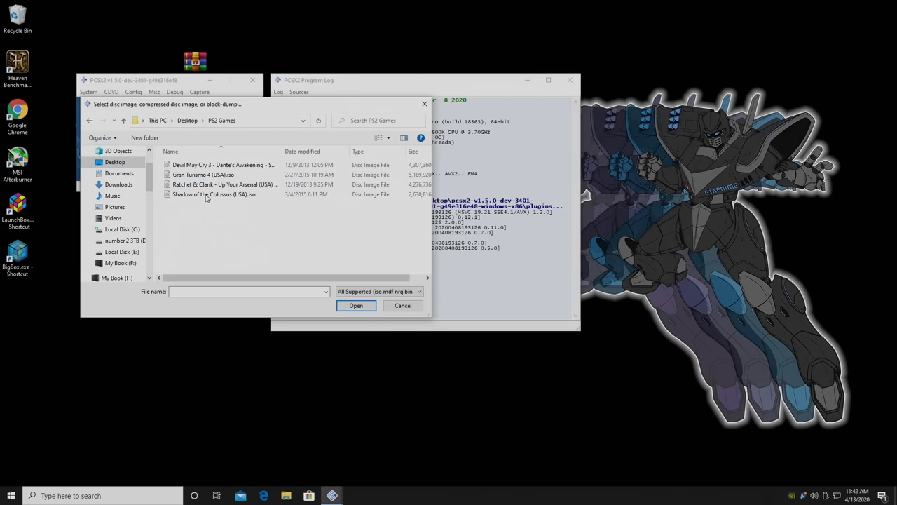
click(355, 305)
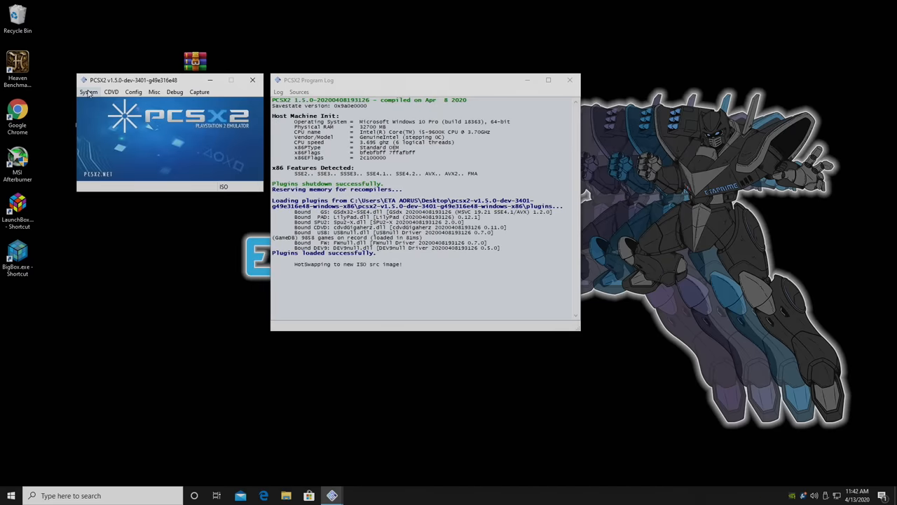
Boot Ratchet & Clank with Boot ISO (fast), skipping the PS2 startup screens.
click(89, 92)
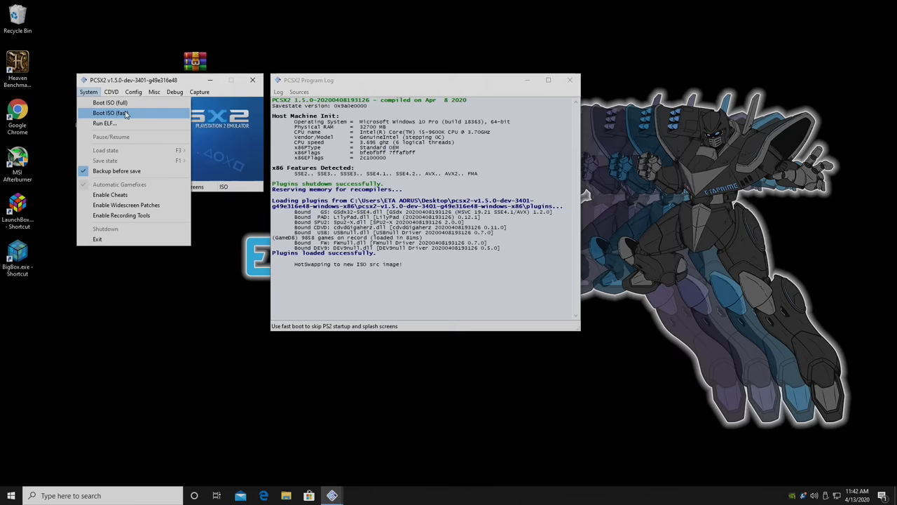
mouse_move(109, 102)
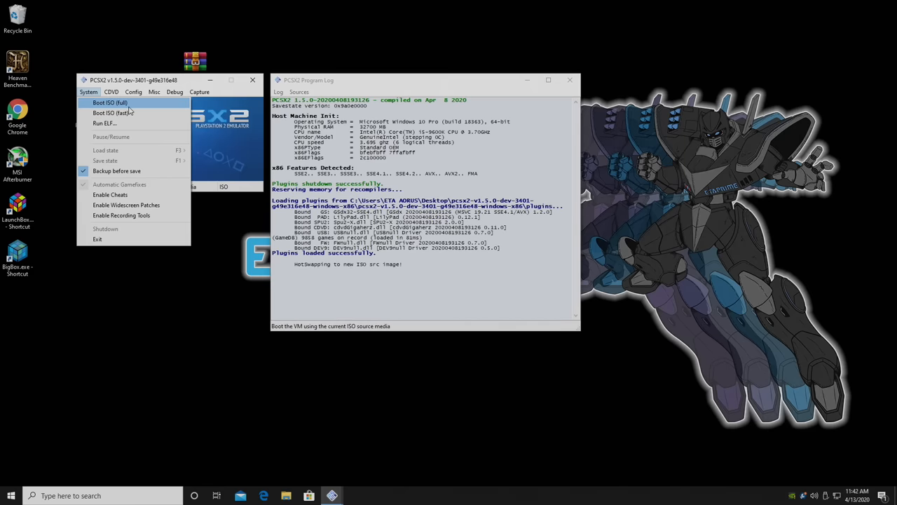
mouse_move(109, 113)
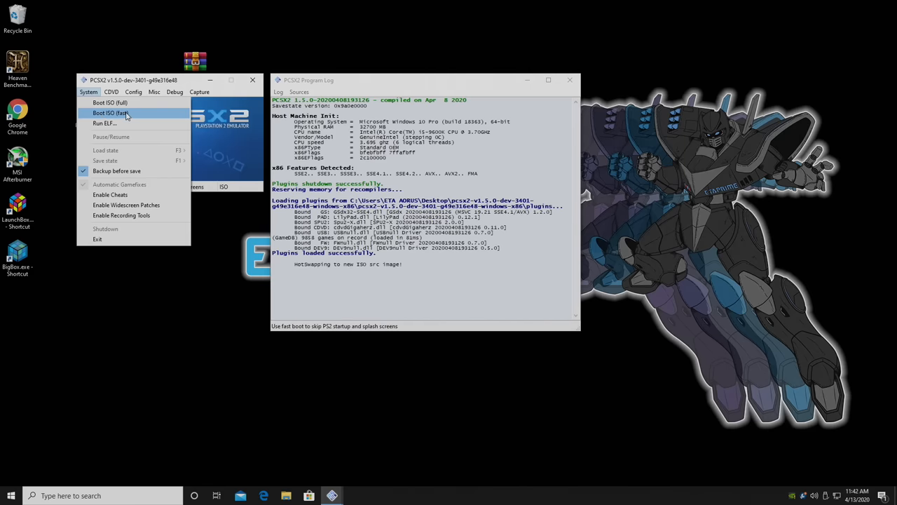
click(108, 113)
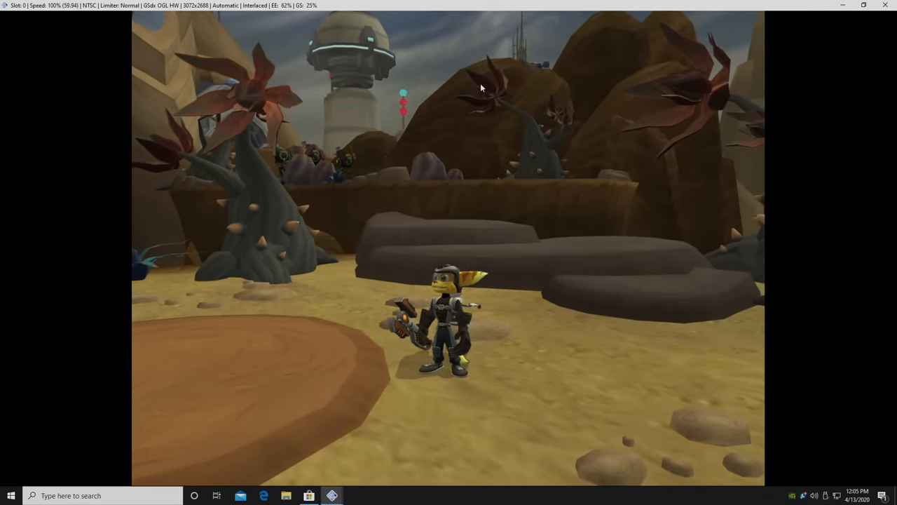
mouse_move(332, 496)
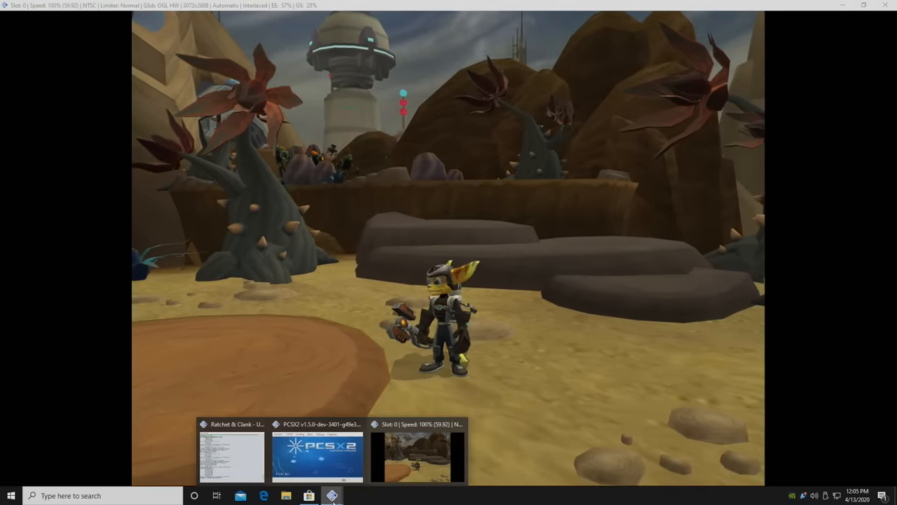
Apply Native (PS2) internal resolution in the GSdx plugin settings.
click(133, 91)
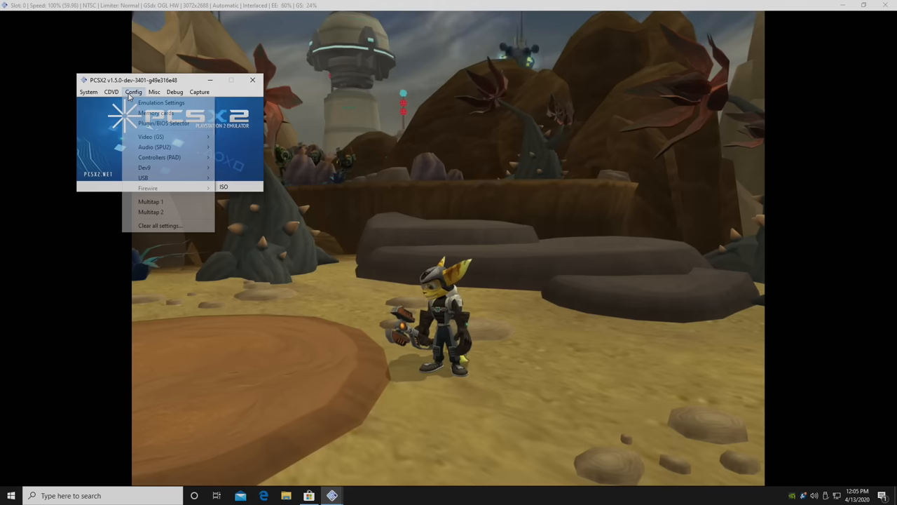
mouse_move(151, 137)
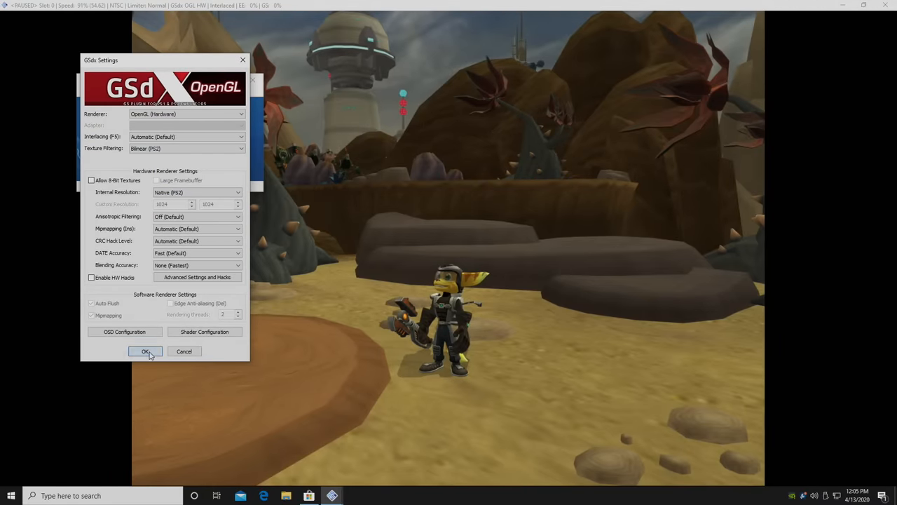
click(146, 351)
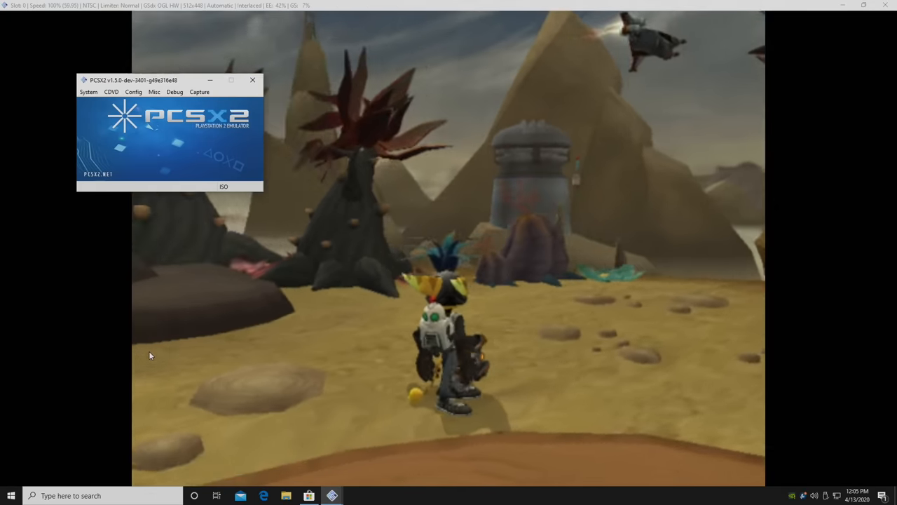
Switch the GSdx internal resolution back to the 6x upscale (3072x2688).
click(133, 92)
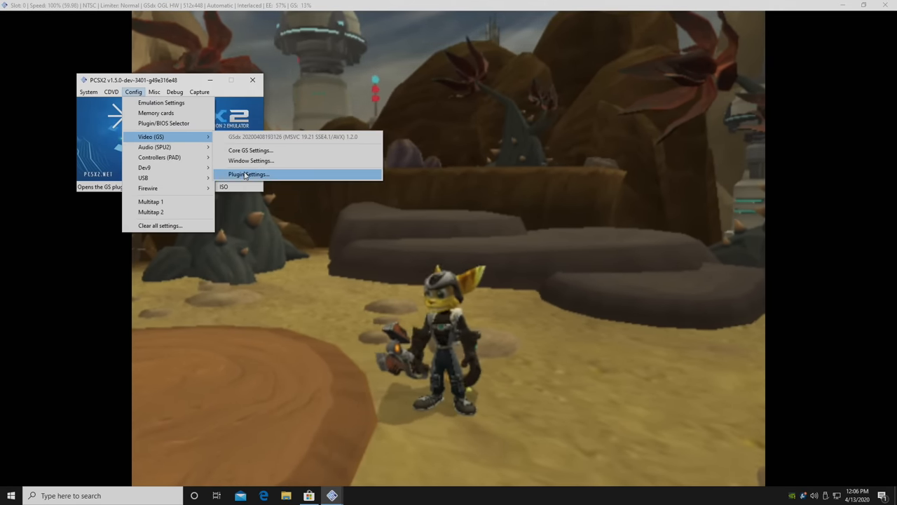
click(248, 174)
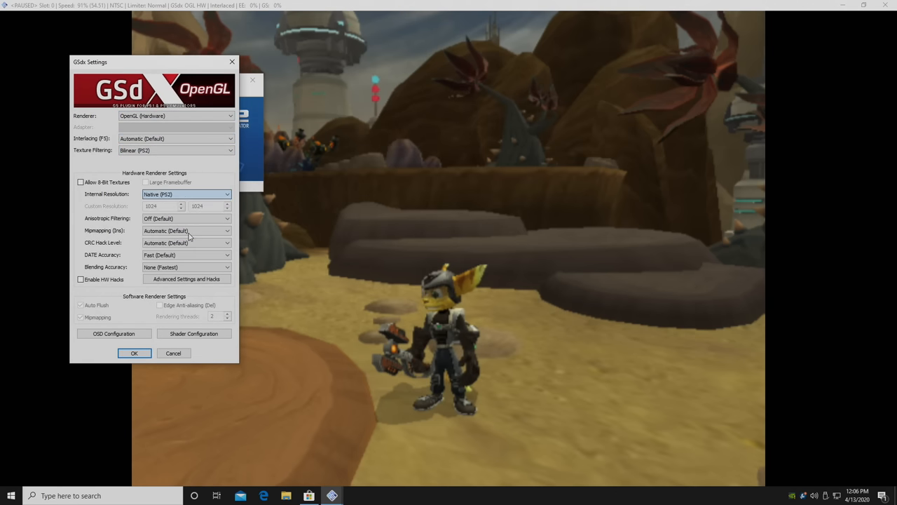
click(134, 353)
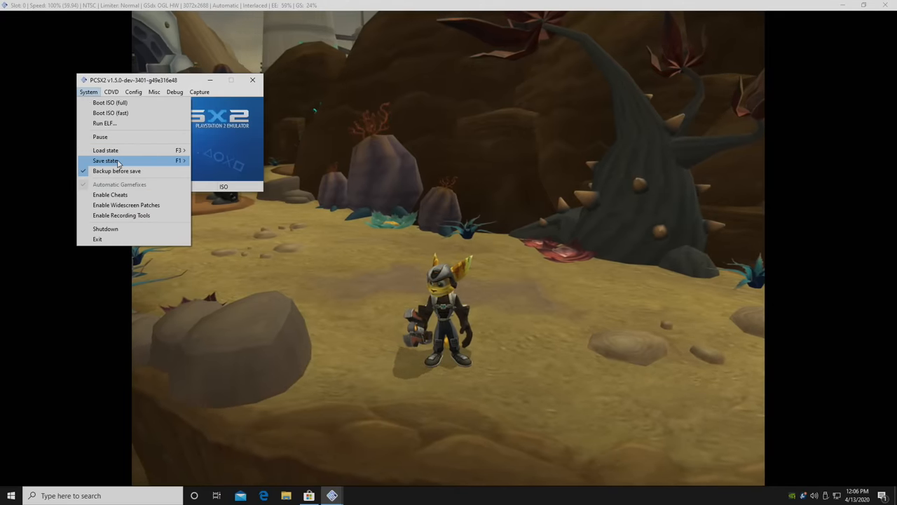
Save the game state to slot 0, then load it back from slot 0.
click(105, 159)
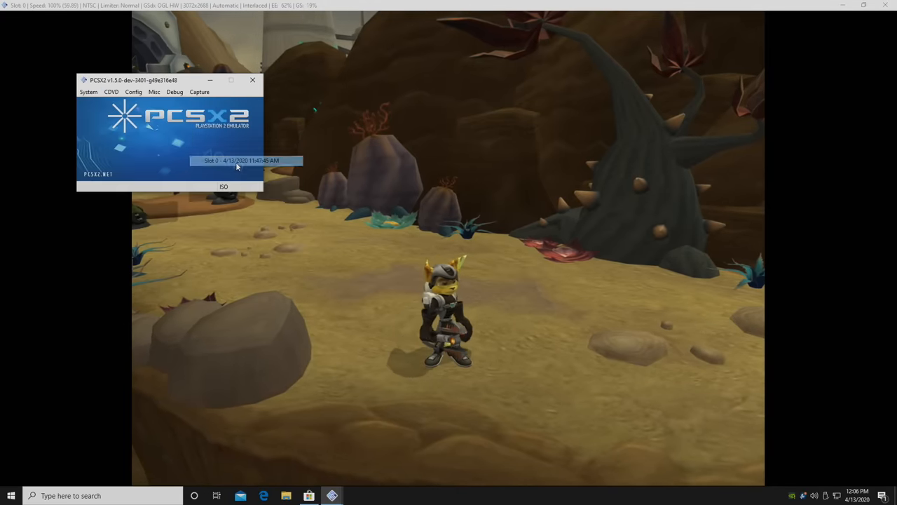
click(241, 160)
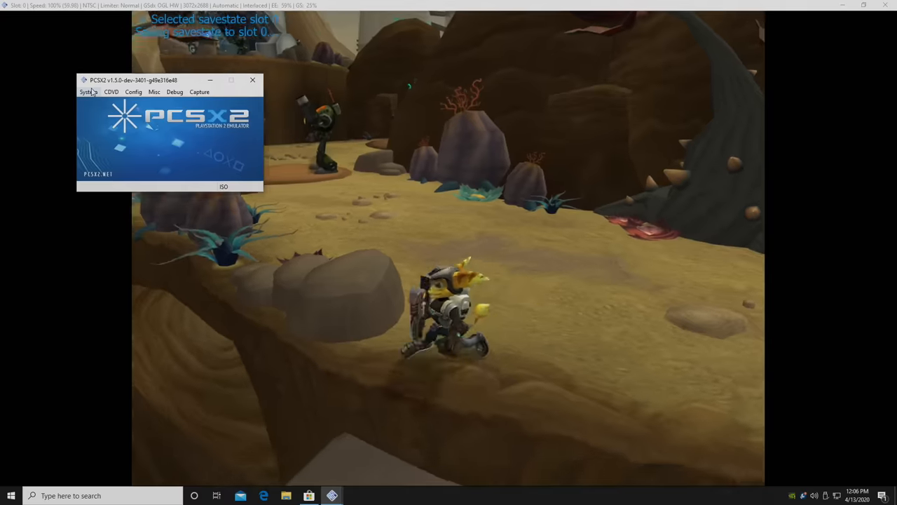
click(89, 92)
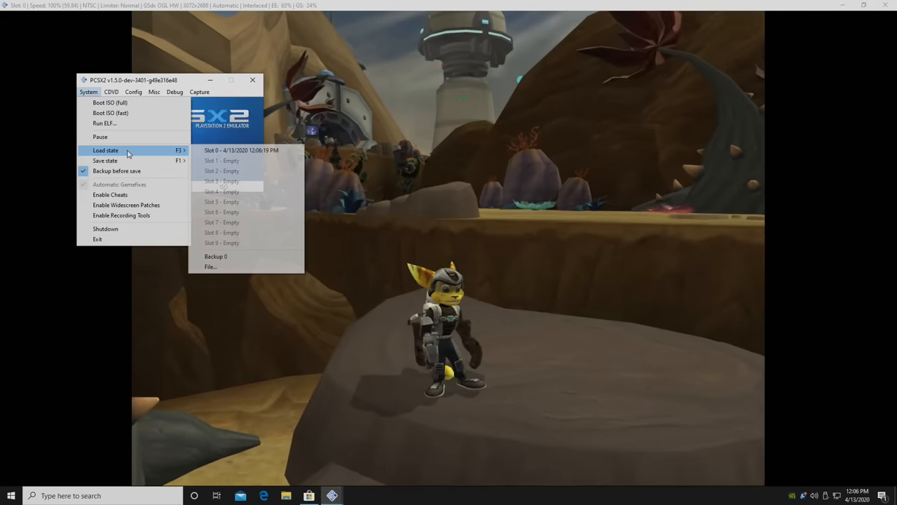
click(240, 150)
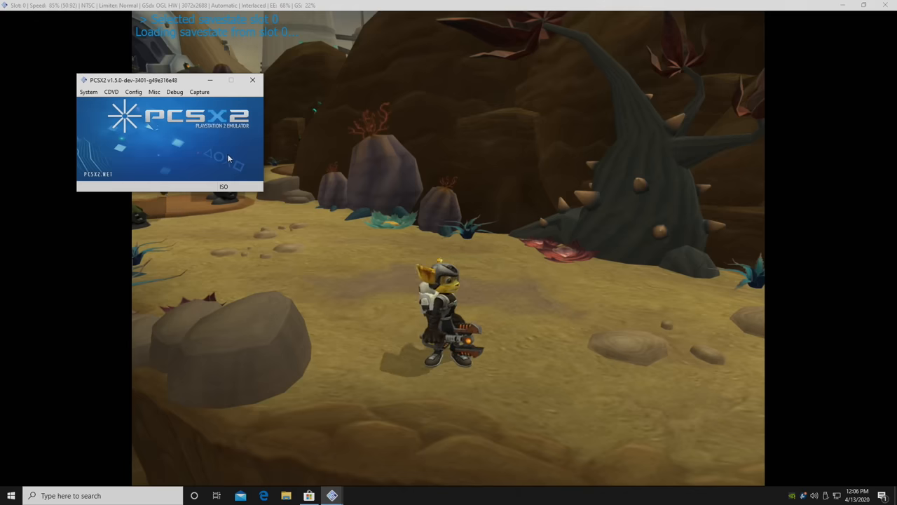
click(88, 92)
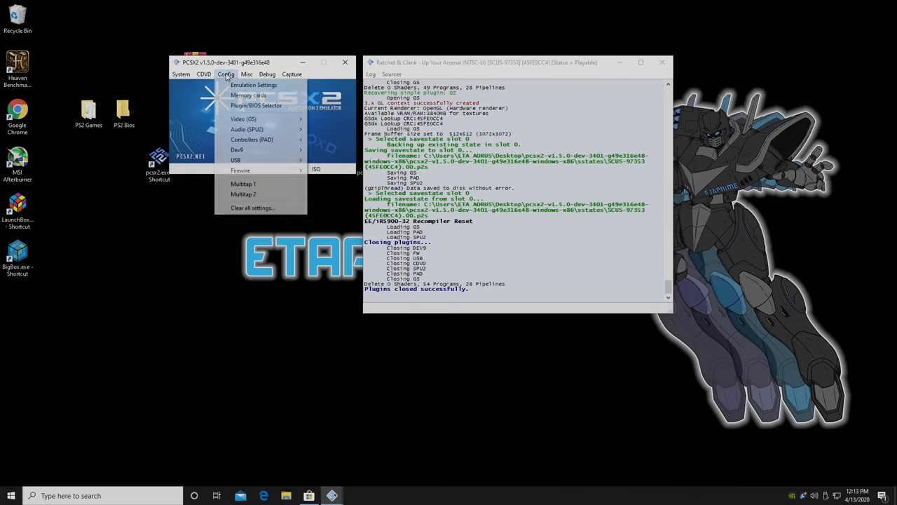
mouse_move(252, 207)
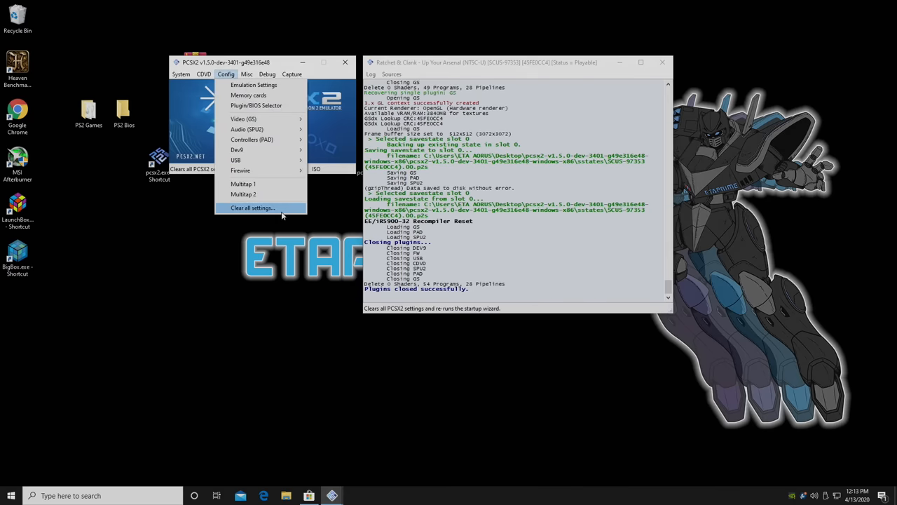
mouse_move(286, 231)
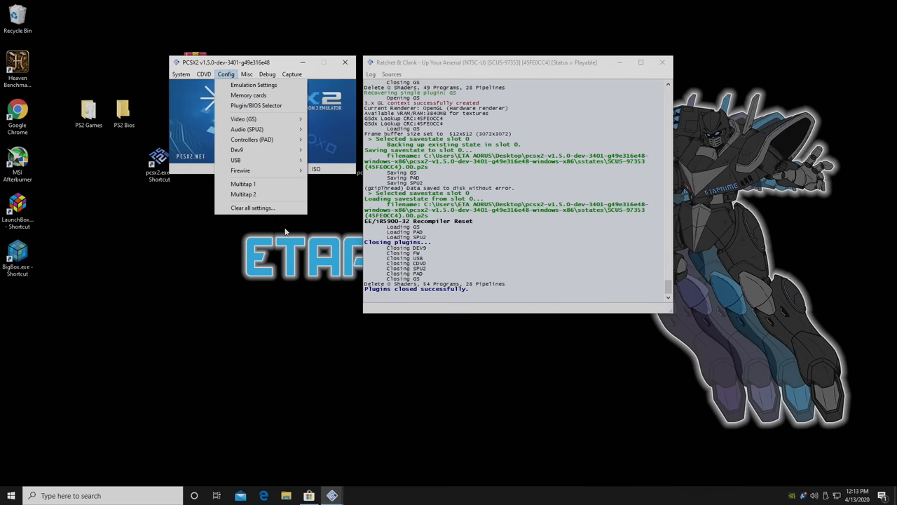